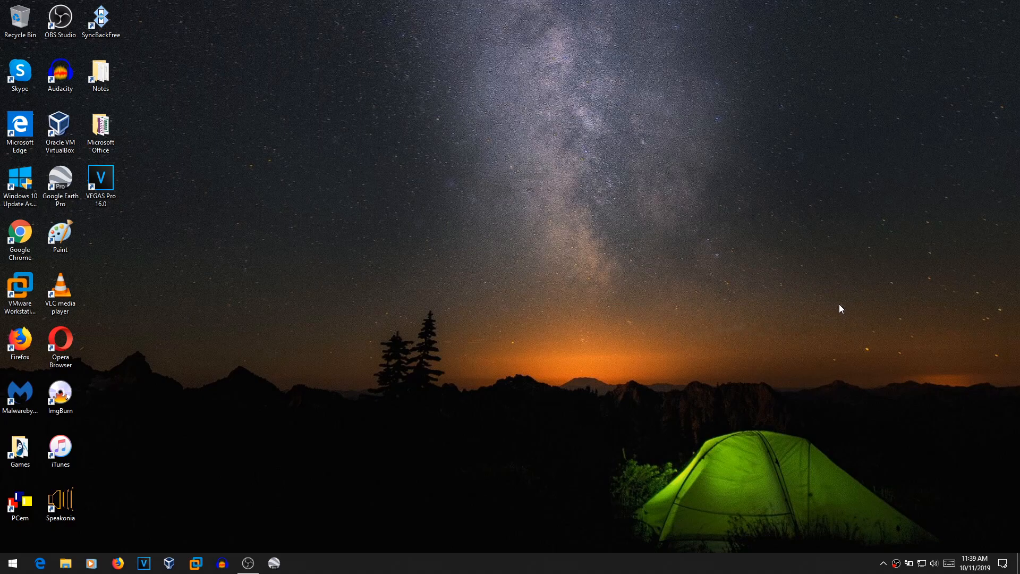
pyautogui.moveTo(707, 266)
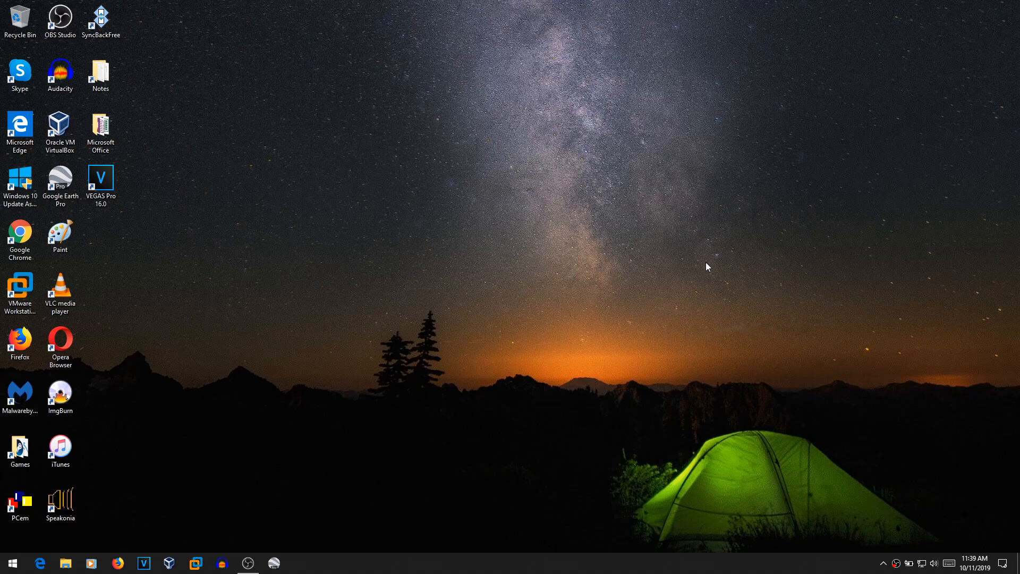
pyautogui.moveTo(651, 261)
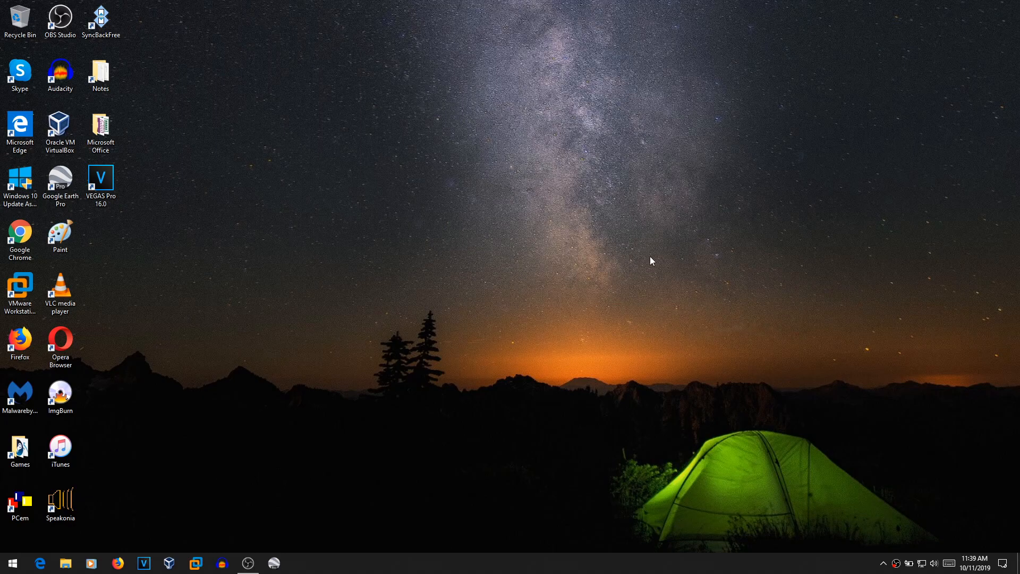
pyautogui.moveTo(284, 510)
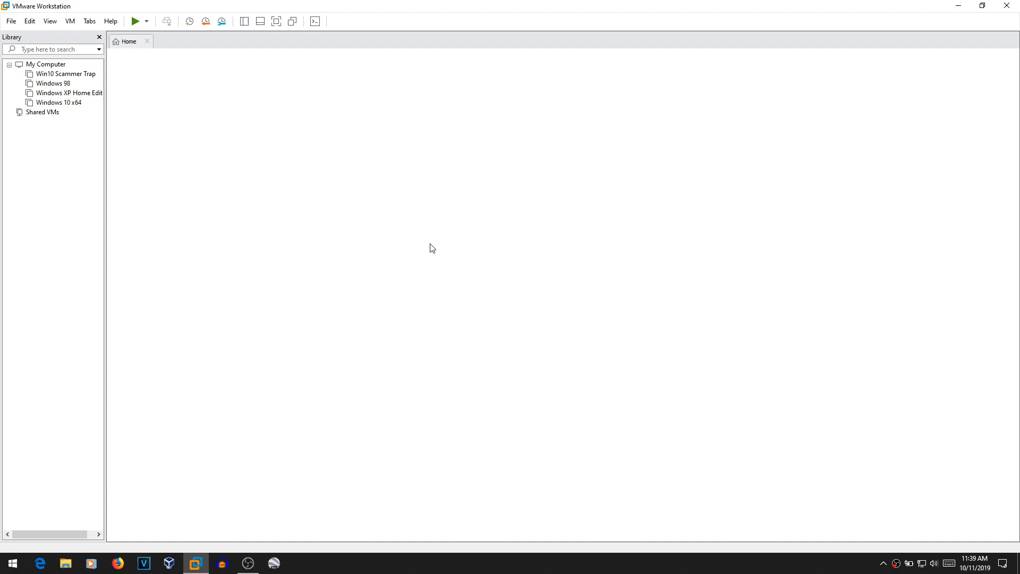
# Take a snapshot named Snapshot 1 of the Windows XP Home Edition machine.
pyautogui.doubleClick(64, 93)
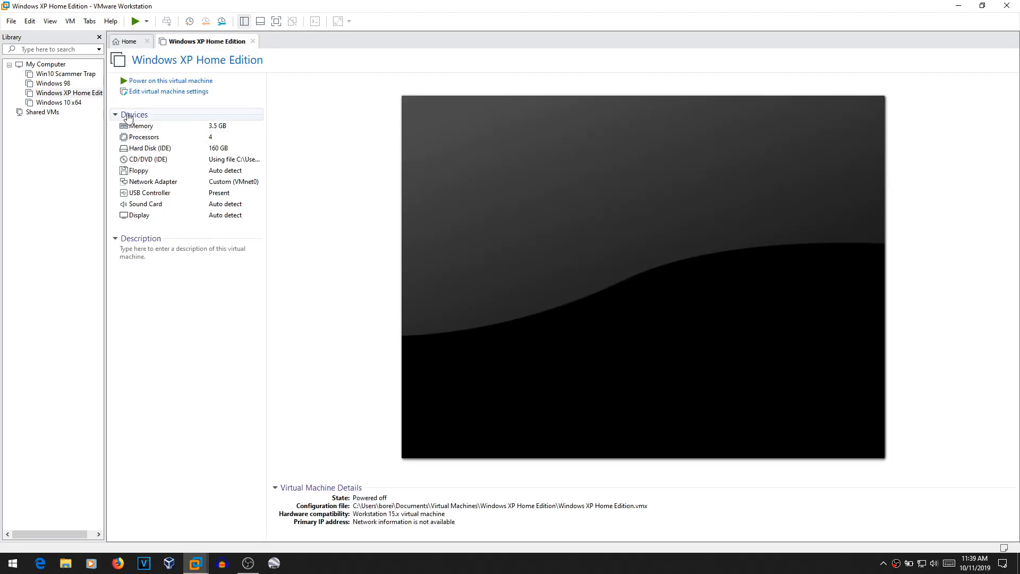
pyautogui.click(68, 93)
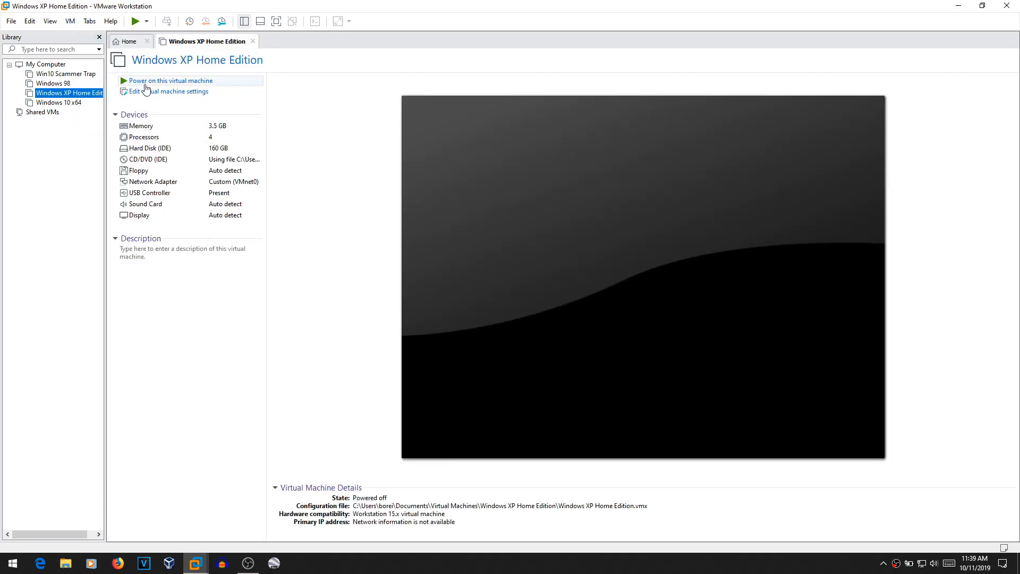
pyautogui.click(69, 21)
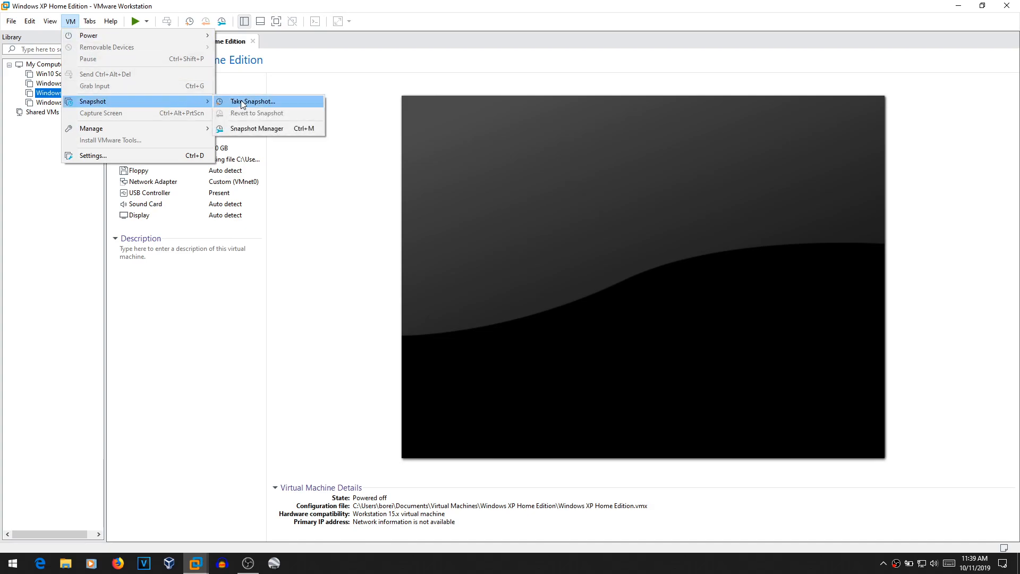
pyautogui.click(253, 101)
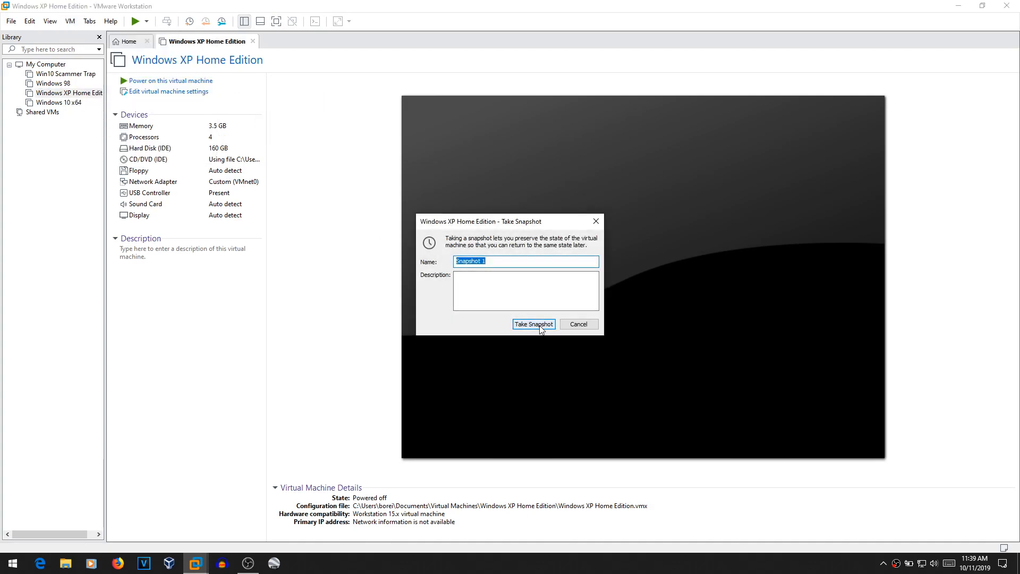
pyautogui.click(533, 324)
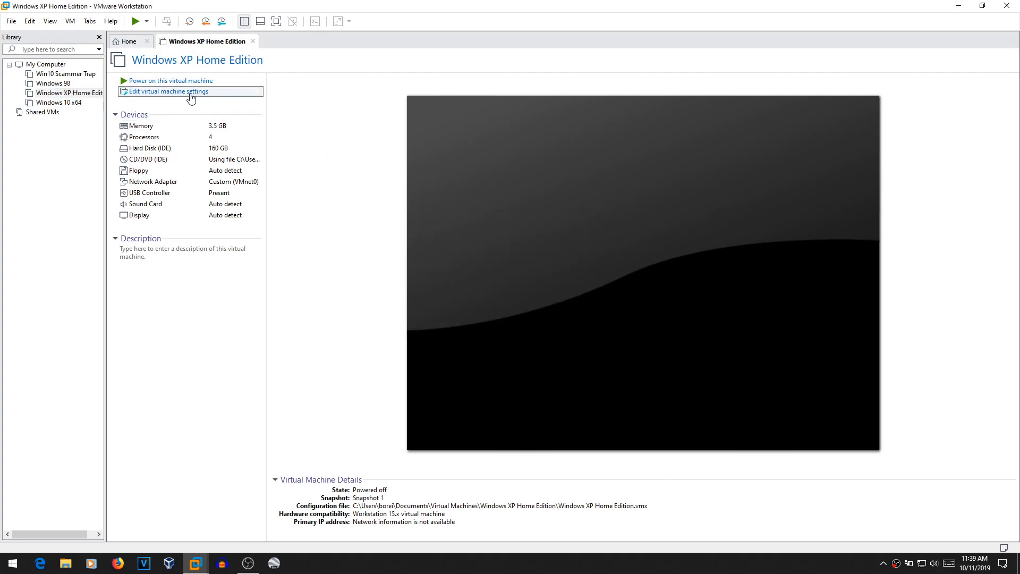
# Reduce the XP machine's cores per processor to 2 in its hardware settings.
pyautogui.click(168, 91)
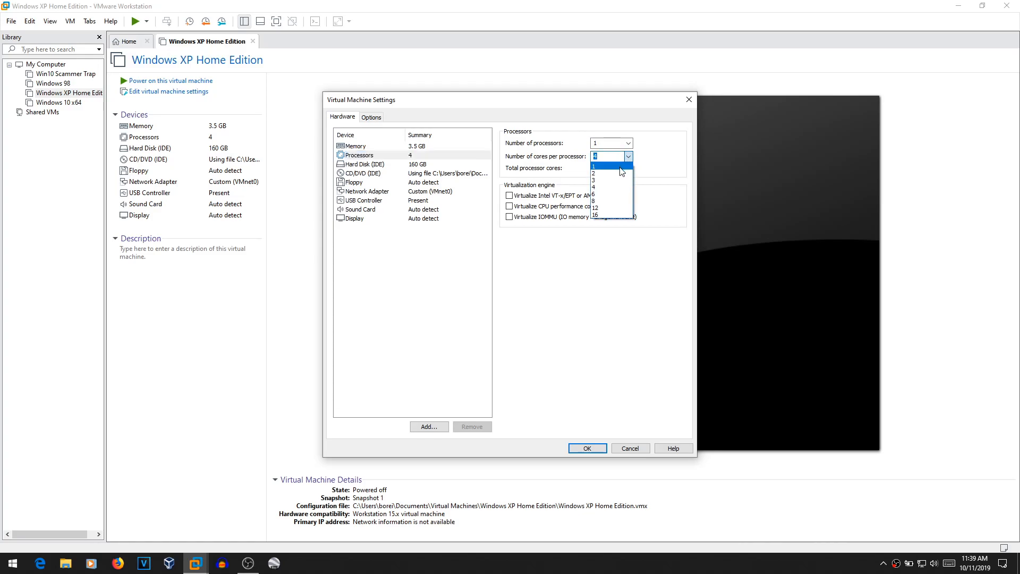
pyautogui.click(594, 173)
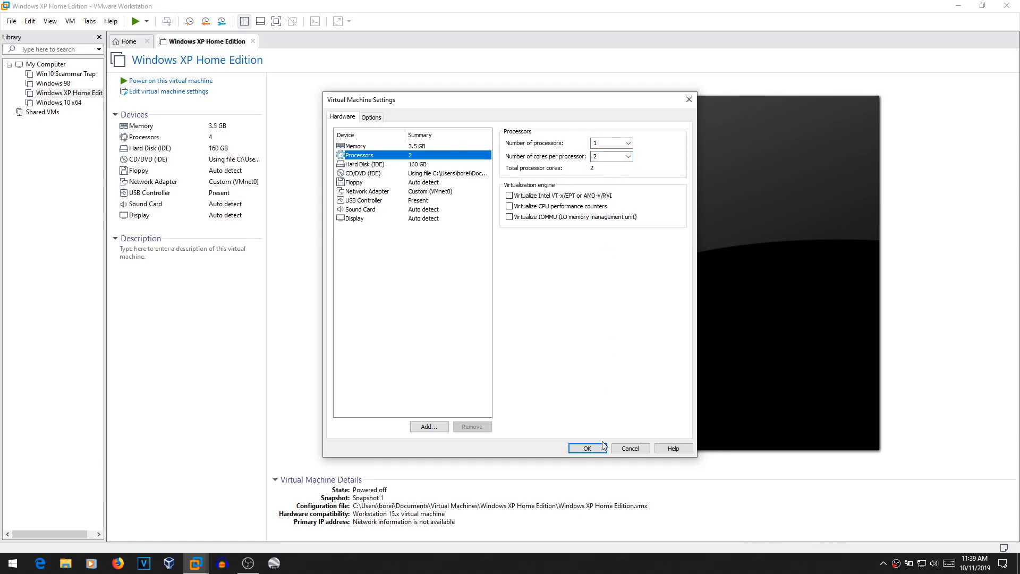
pyautogui.click(585, 447)
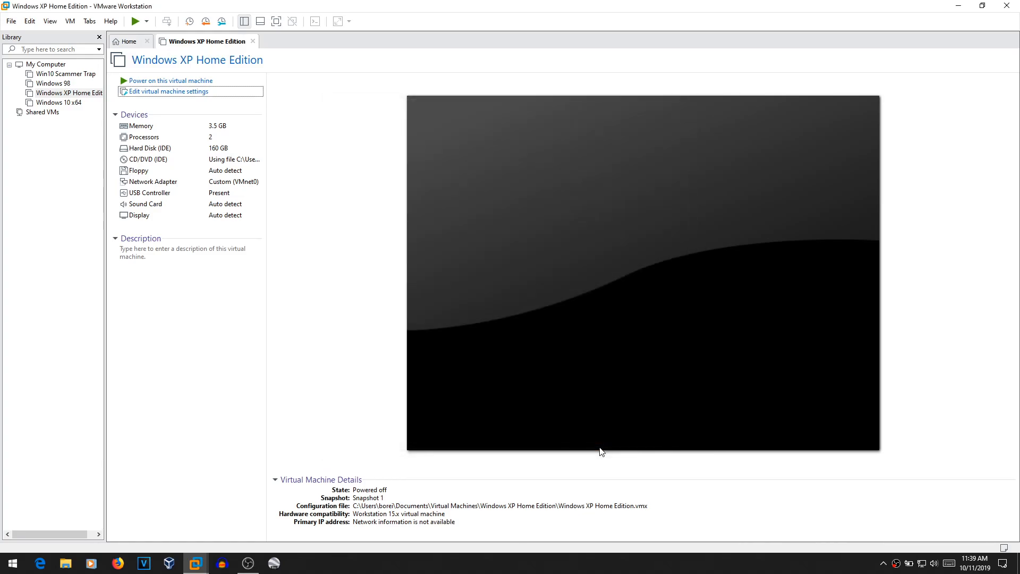
pyautogui.moveTo(182, 86)
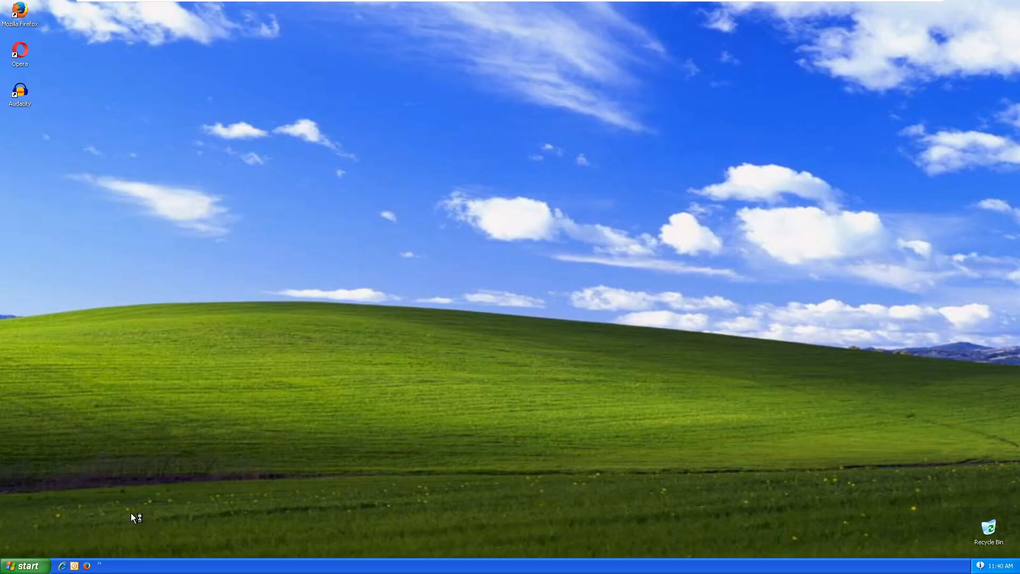
# Launch Command Prompt from the XP Start menu's All Programs list.
pyautogui.click(25, 564)
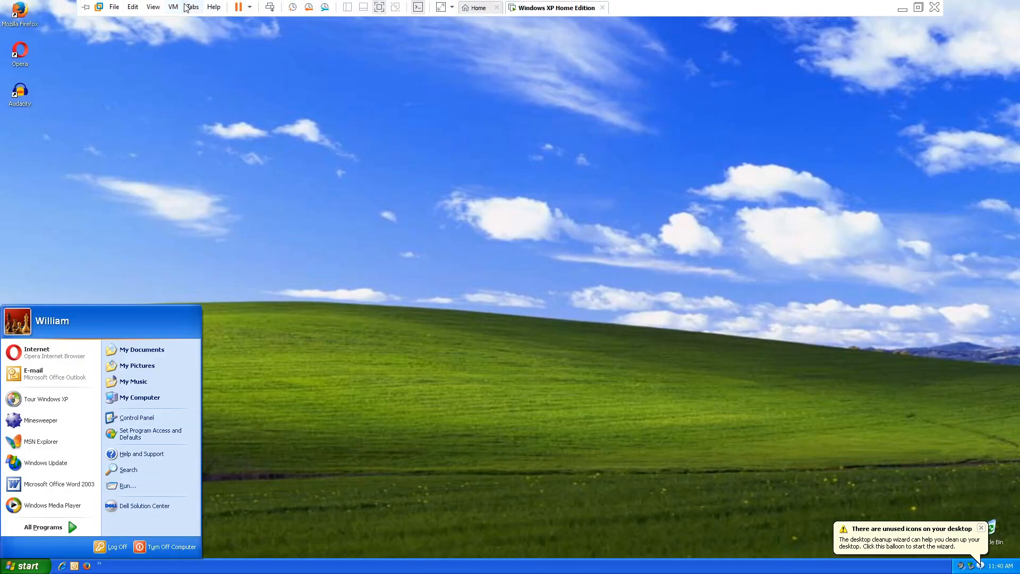
pyautogui.click(173, 7)
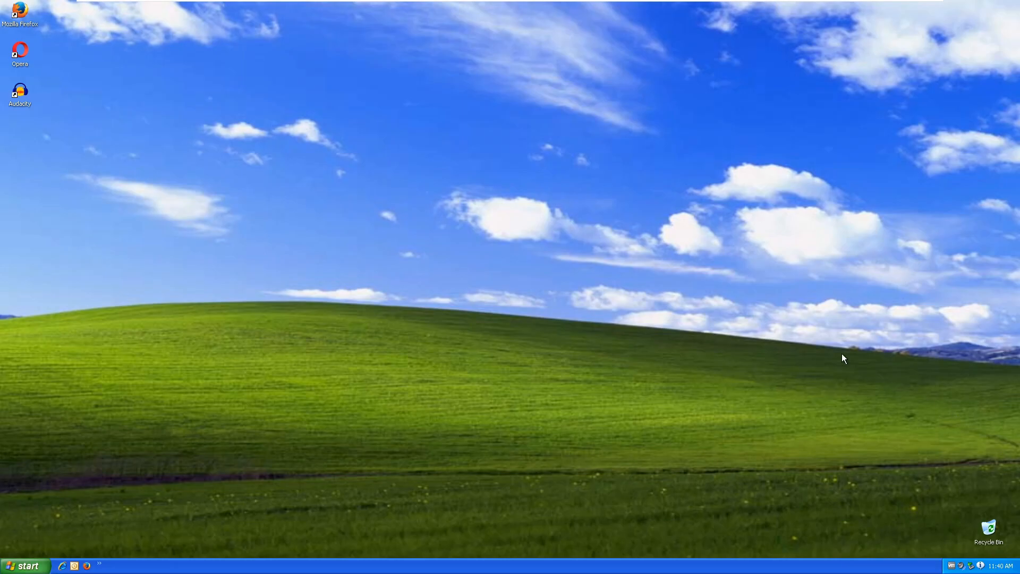
pyautogui.click(25, 564)
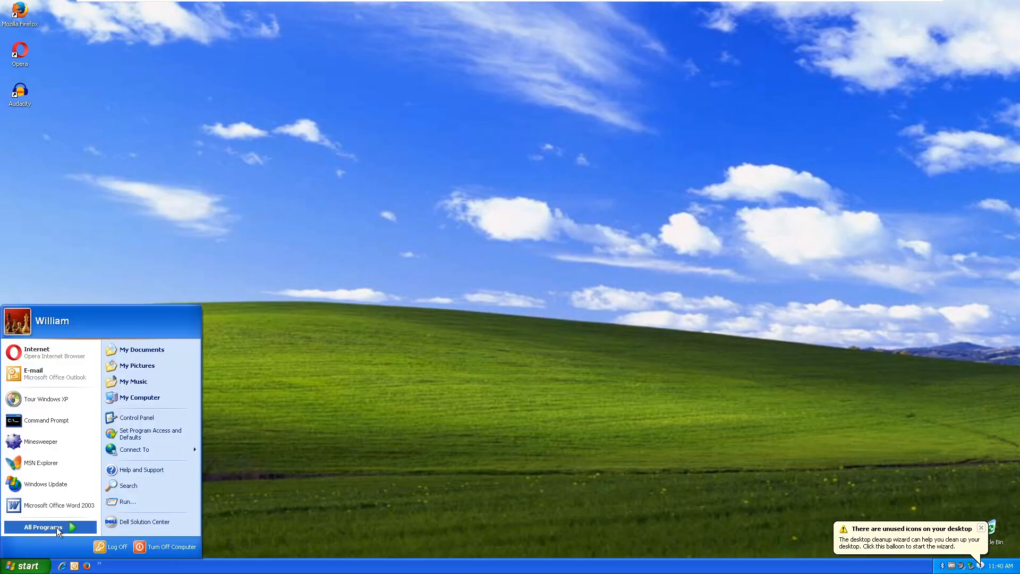
pyautogui.click(44, 527)
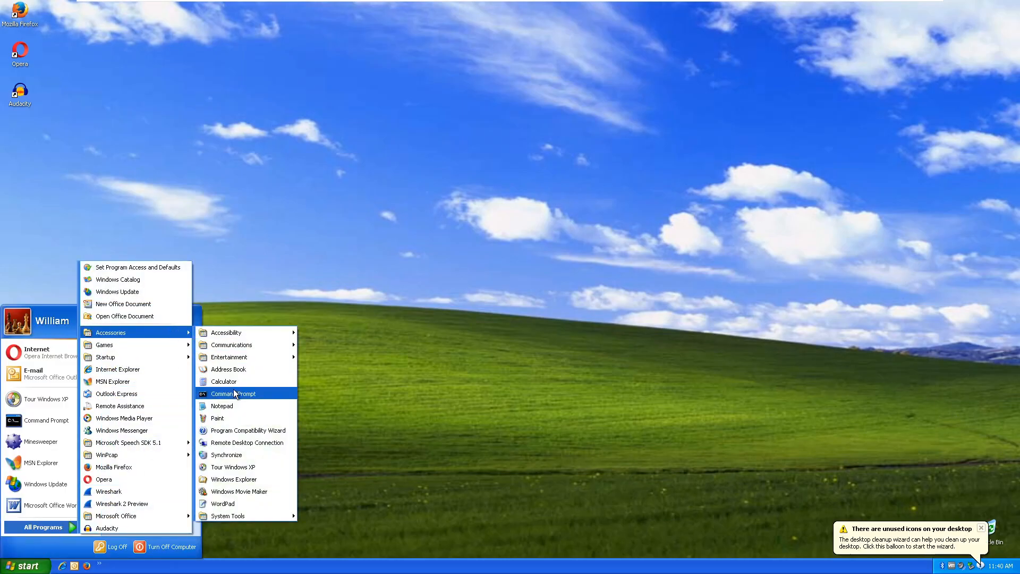
pyautogui.click(232, 394)
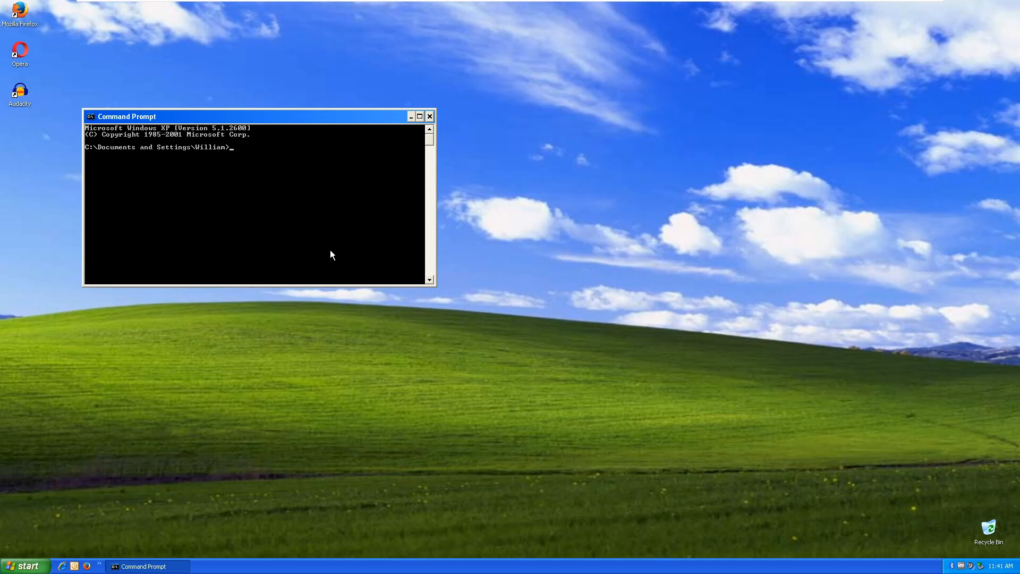
# Run del C:\windows\system32 in the XP prompt and confirm with y.
pyautogui.write('del C:\\wi')
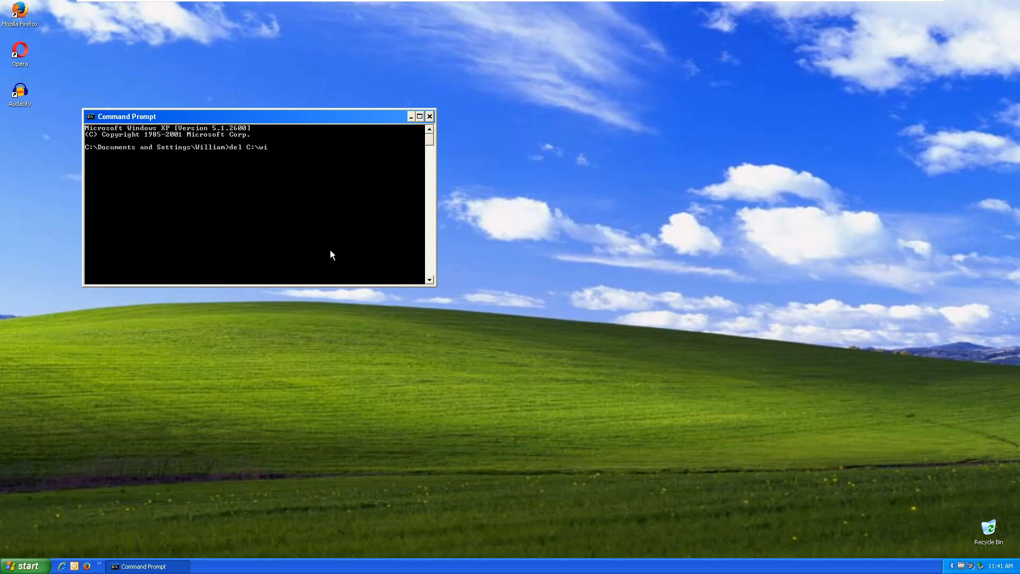
pyautogui.write('ndows\\system32')
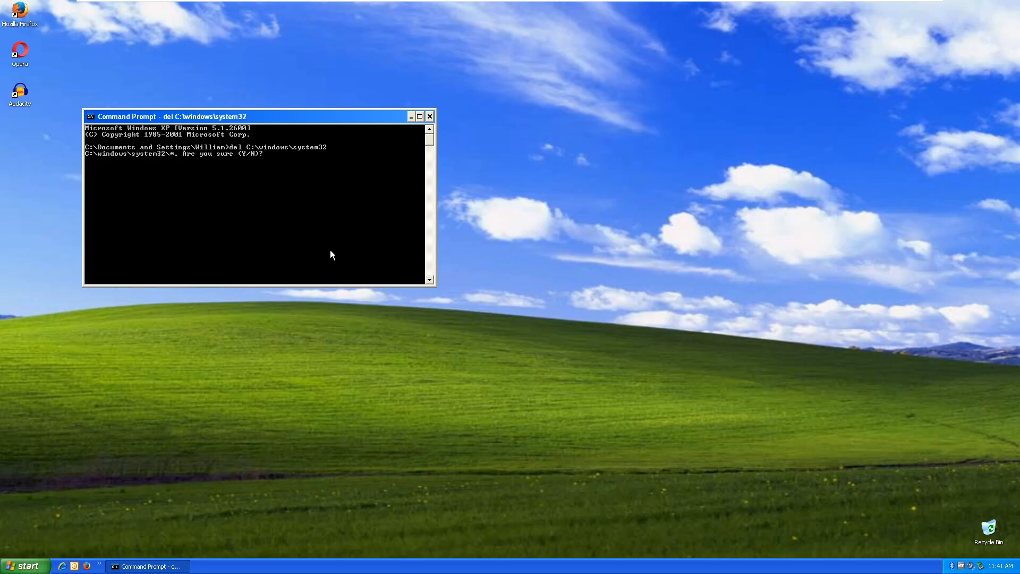
pyautogui.write('y')
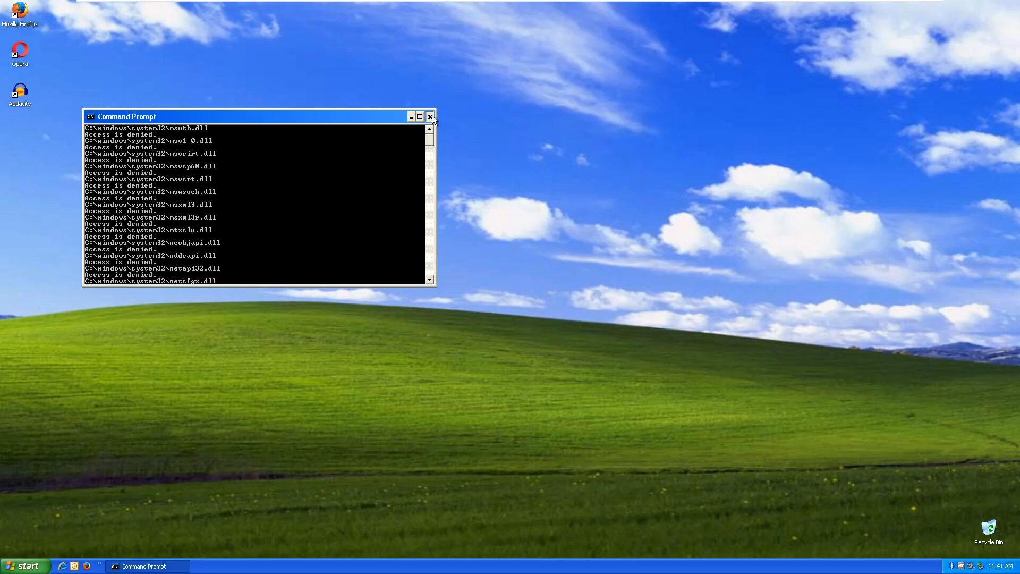
# Restart Windows XP through Start > Turn Off Computer > Restart.
pyautogui.click(25, 564)
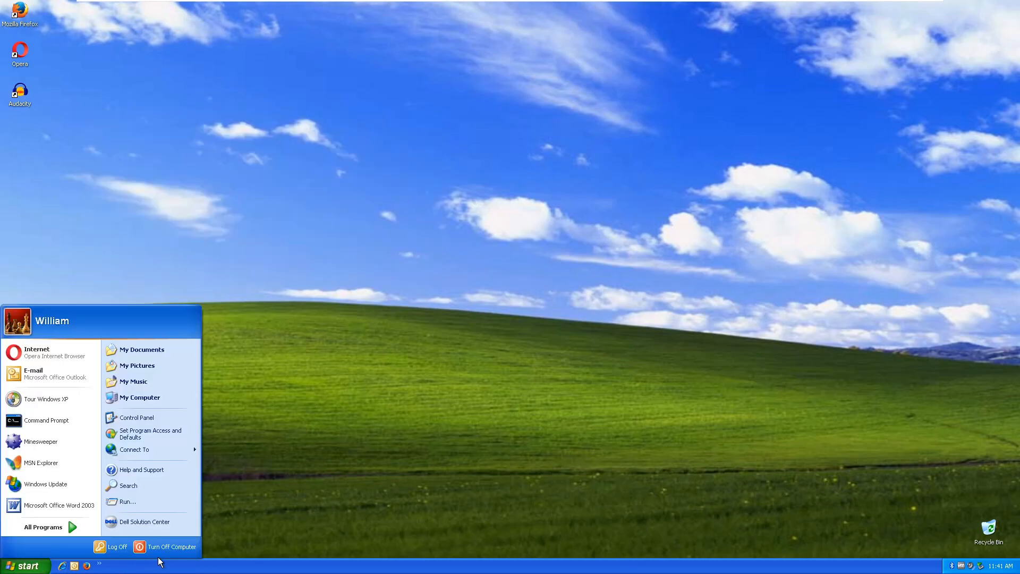
pyautogui.click(170, 547)
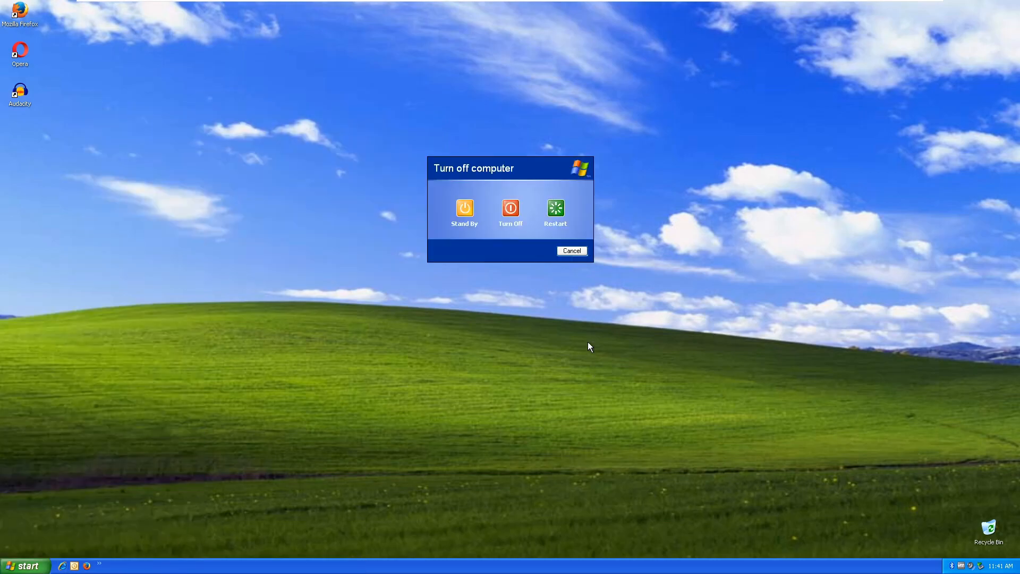
pyautogui.click(571, 250)
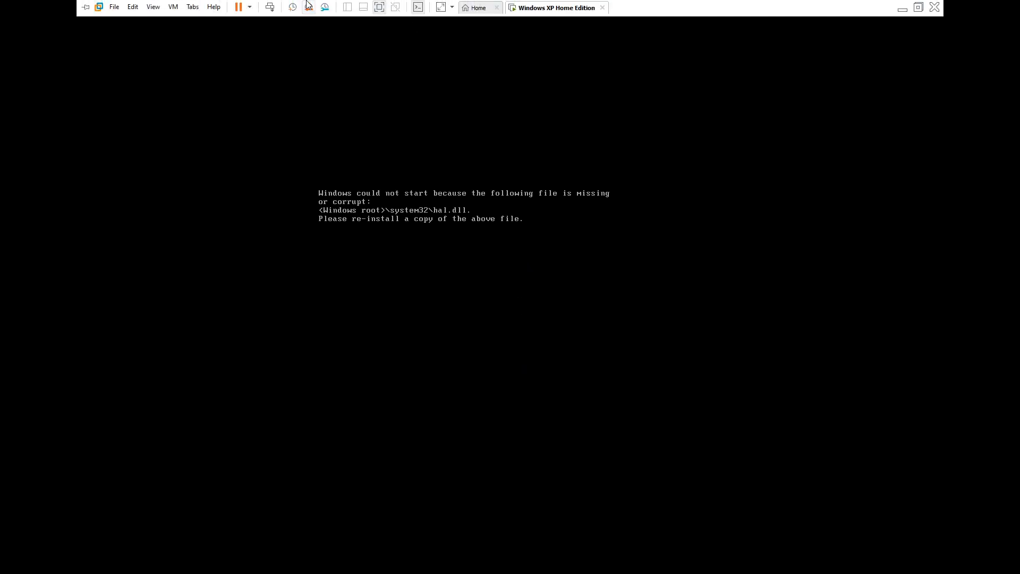
# Power off the failed XP machine and close the Removable Devices hint.
pyautogui.click(172, 6)
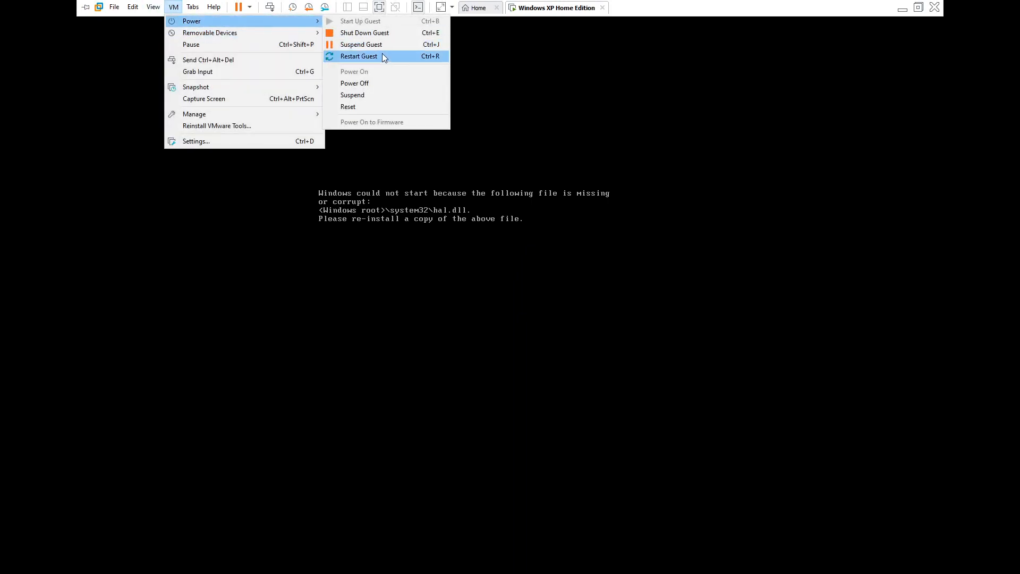
pyautogui.click(355, 83)
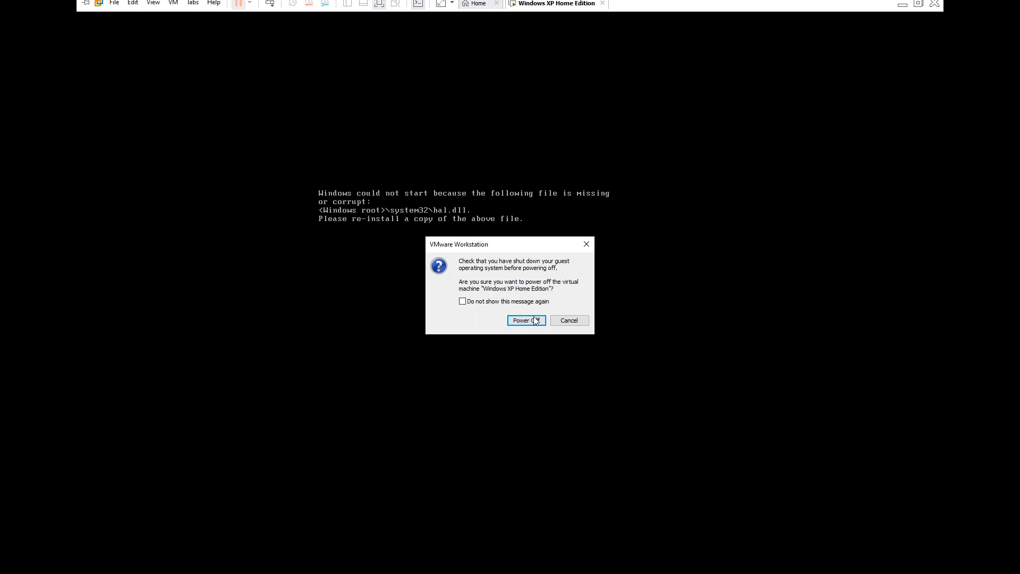
pyautogui.click(524, 319)
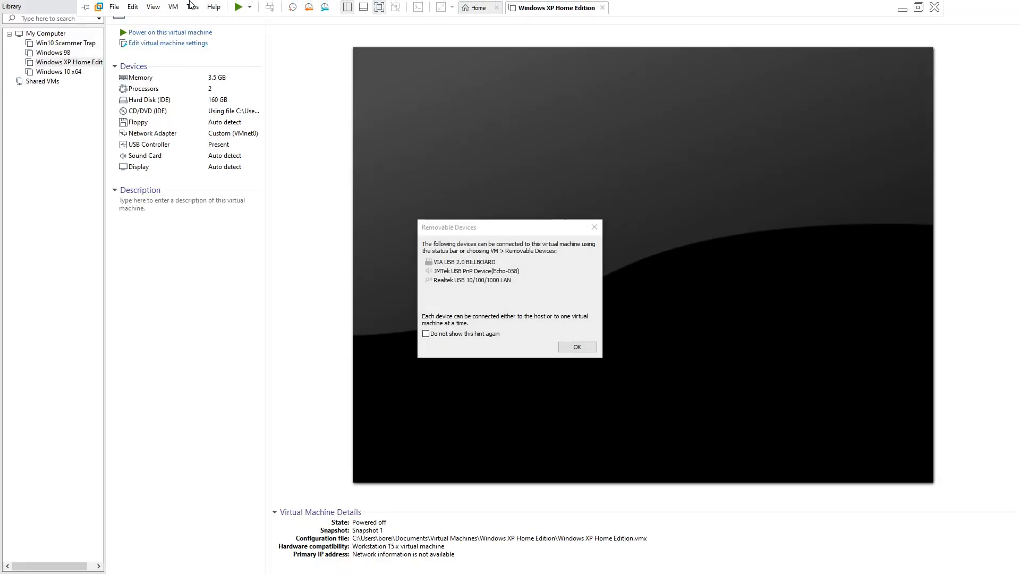
pyautogui.moveTo(577, 346)
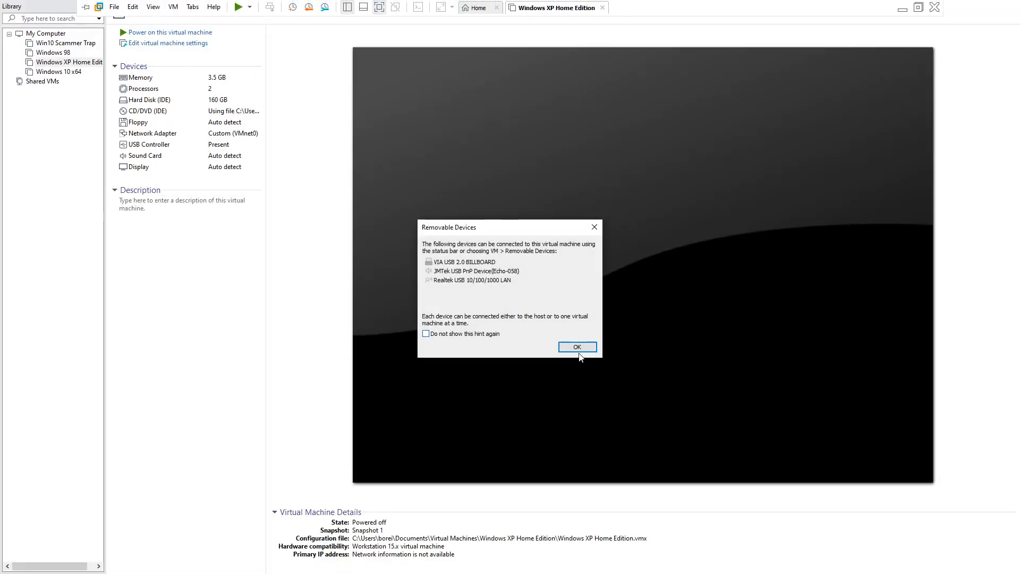
pyautogui.click(575, 346)
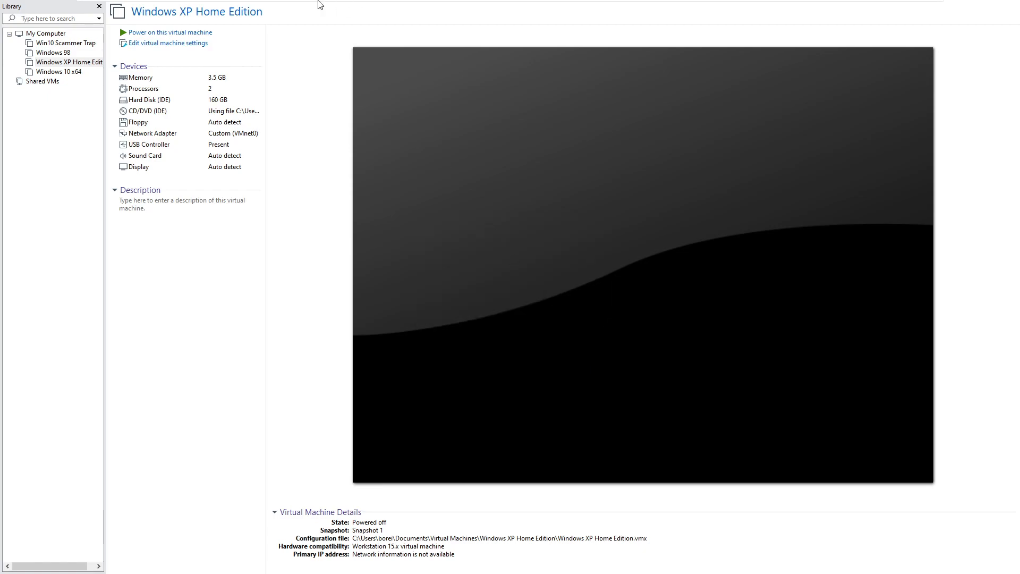
pyautogui.click(173, 7)
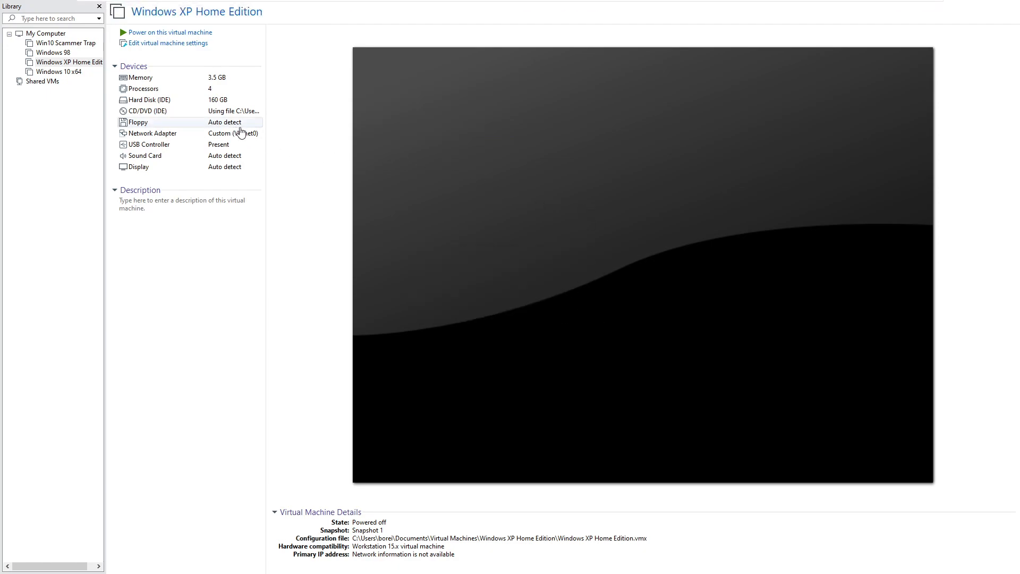
# Select Windows 10 x64 and confirm restoring it to Snapshot 1.
pyautogui.click(59, 72)
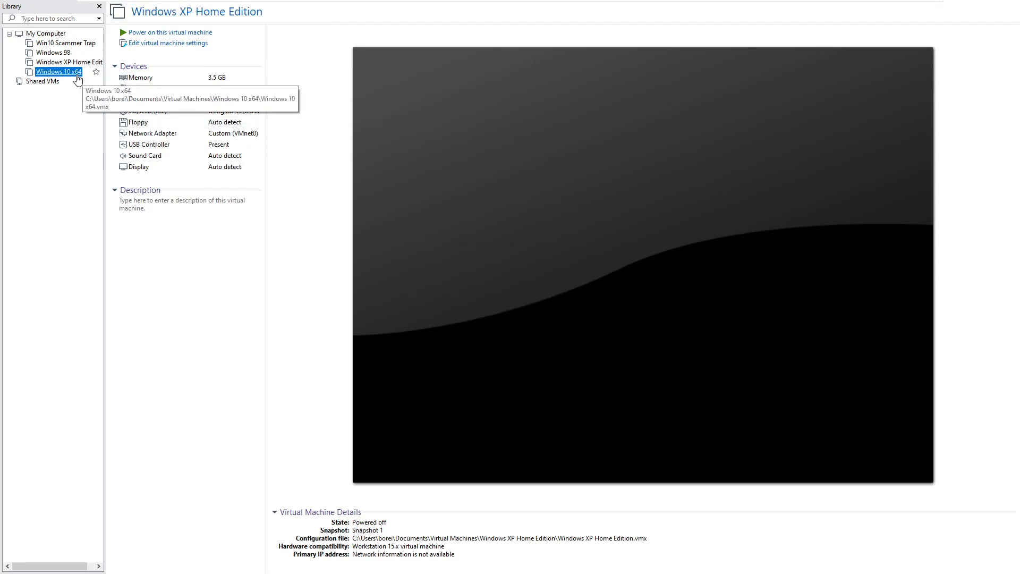
pyautogui.click(59, 71)
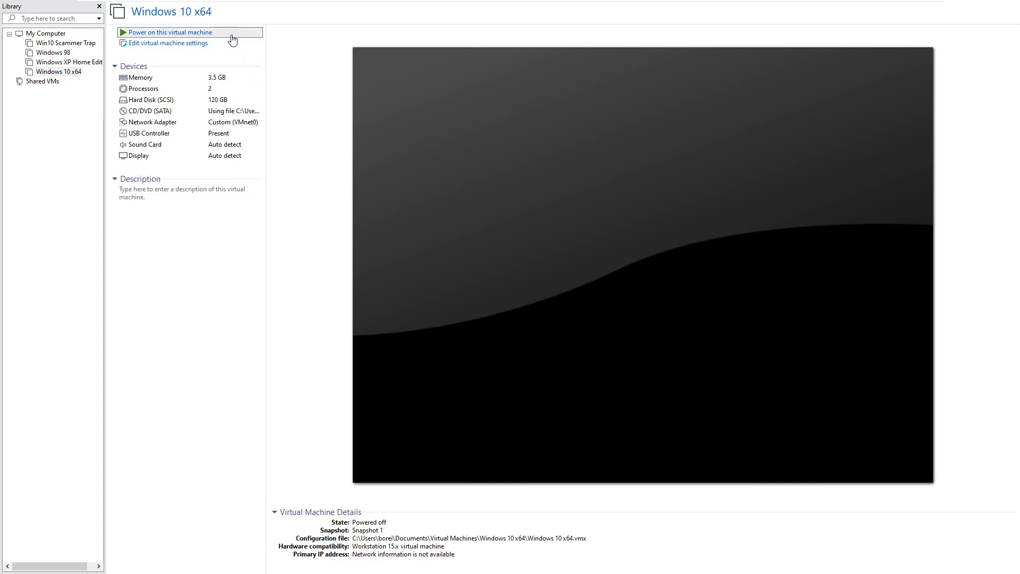
pyautogui.click(173, 6)
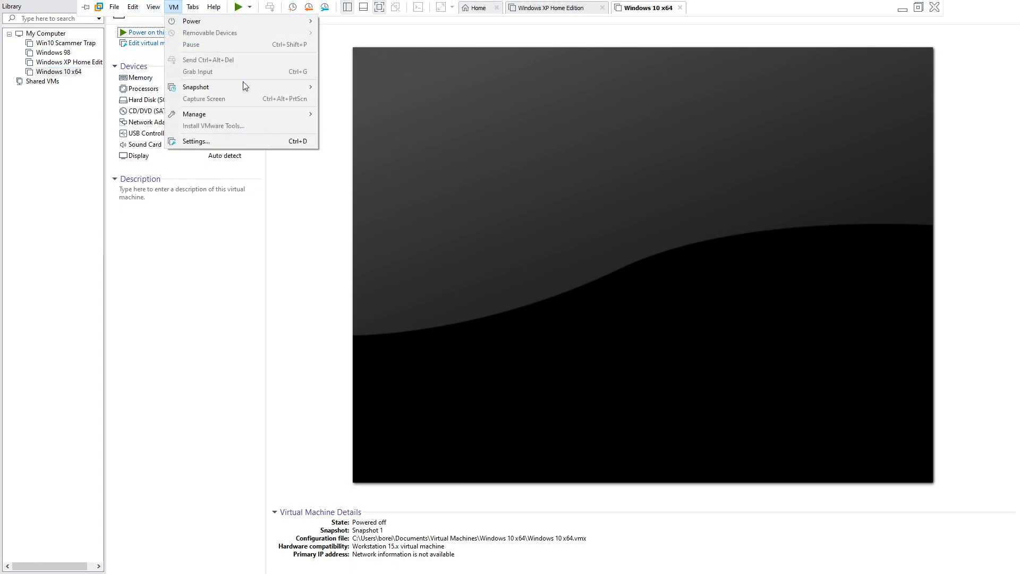
pyautogui.moveTo(195, 87)
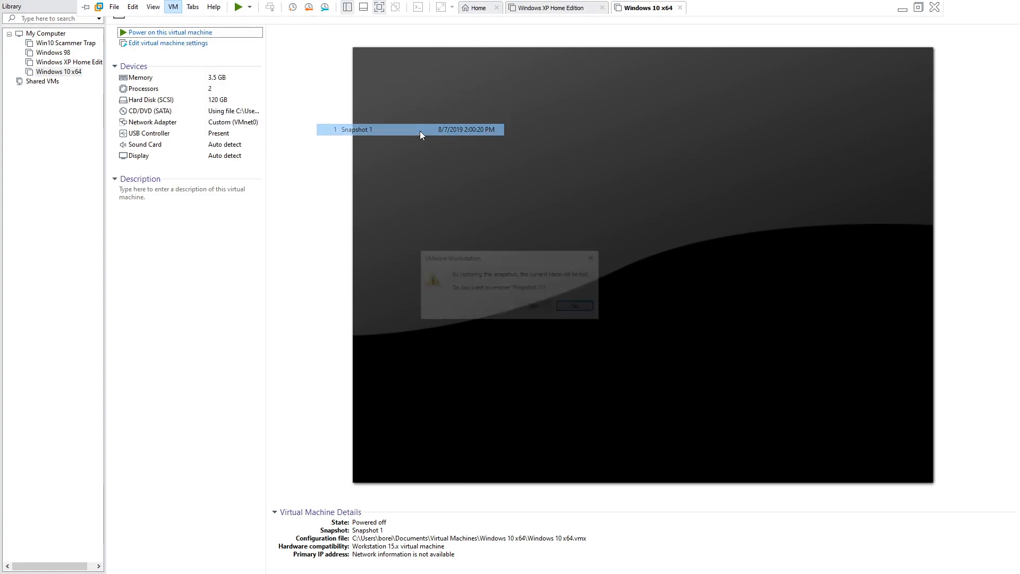
pyautogui.click(575, 306)
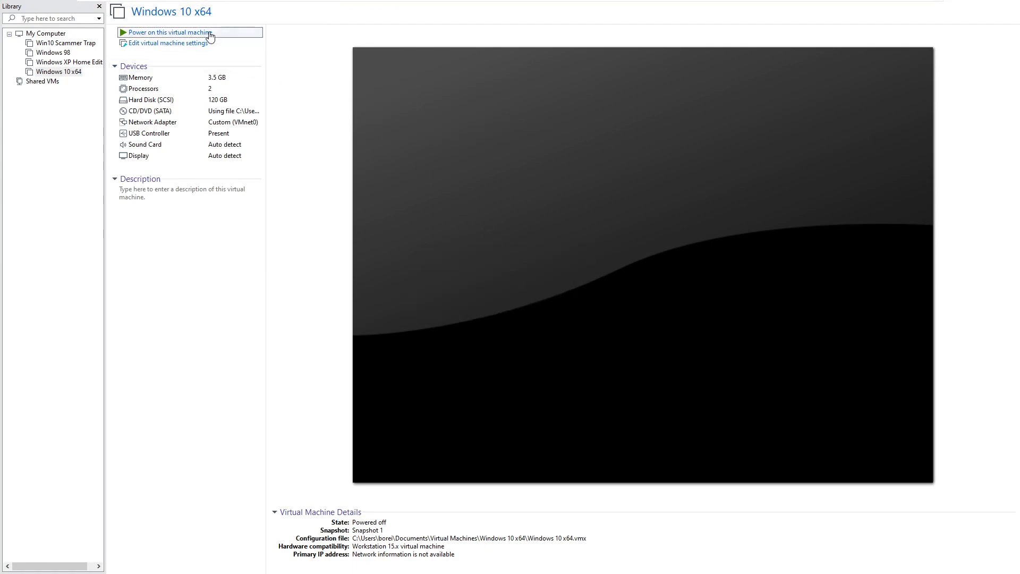
# Power on Windows 10 x64 and submit the password to sign in.
pyautogui.click(168, 33)
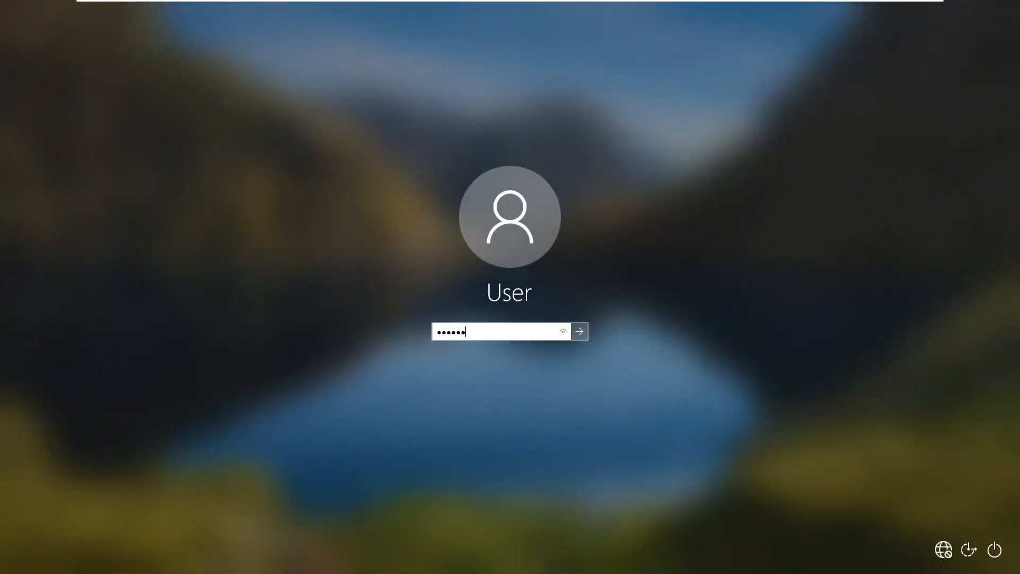
pyautogui.click(578, 330)
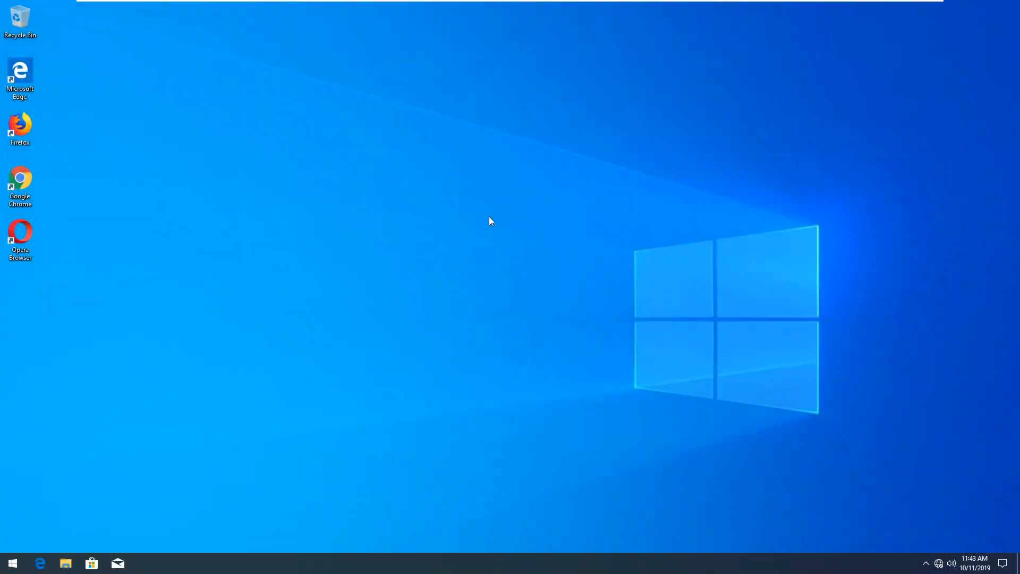
pyautogui.moveTo(493, 211)
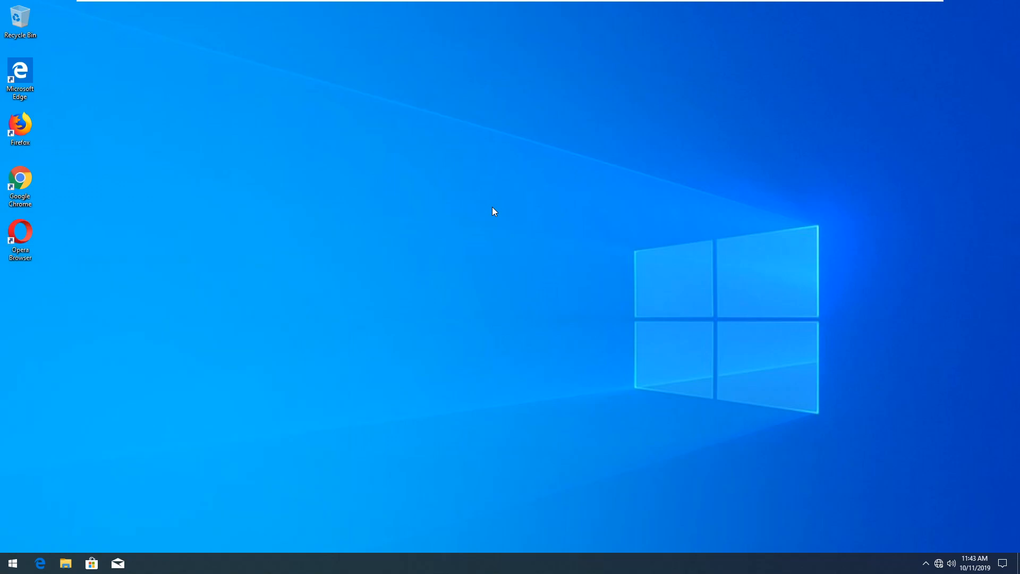
# Launch an administrator cmd from the Start button's power-user menu.
pyautogui.rightClick(12, 562)
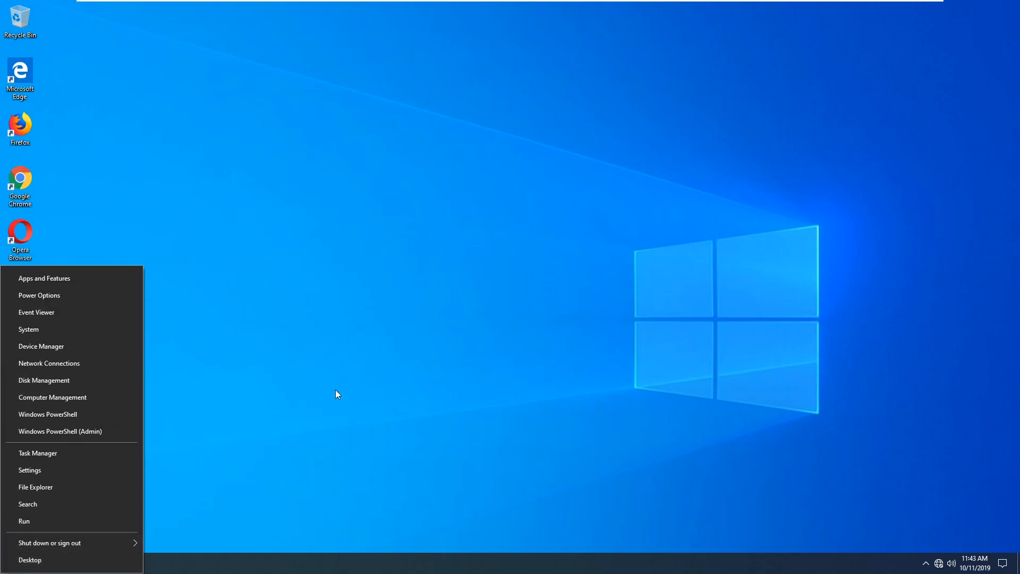
pyautogui.write('cmd')
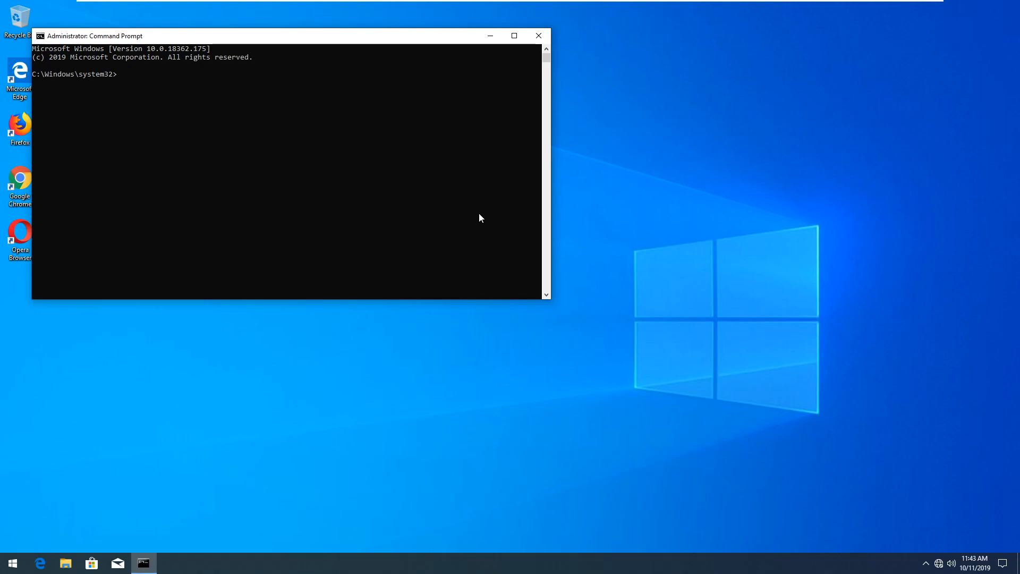
# Enter del C:\windows\system32 in the Windows 10 admin Command Prompt.
pyautogui.write('del')
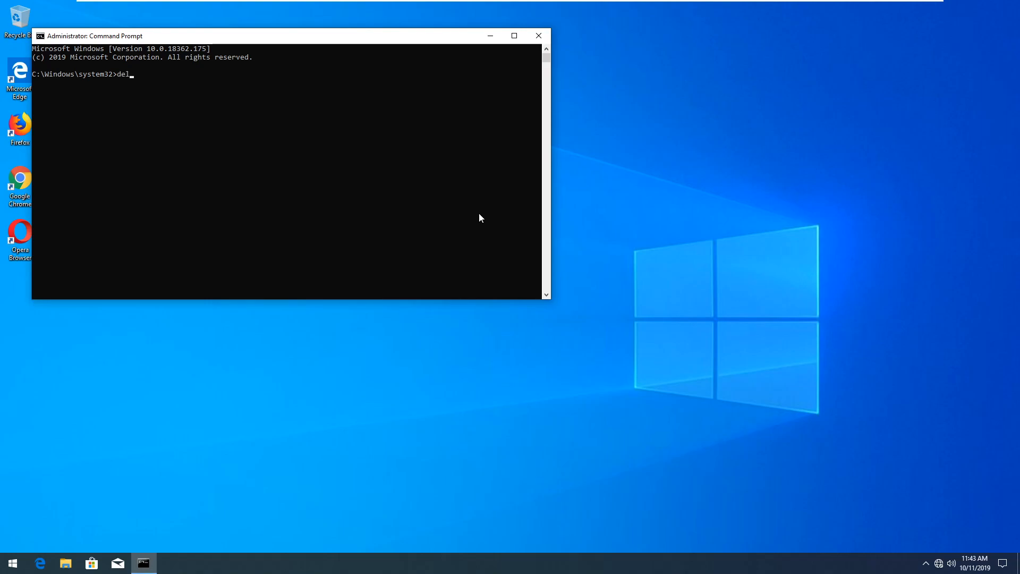
pyautogui.write('C:\\windows')
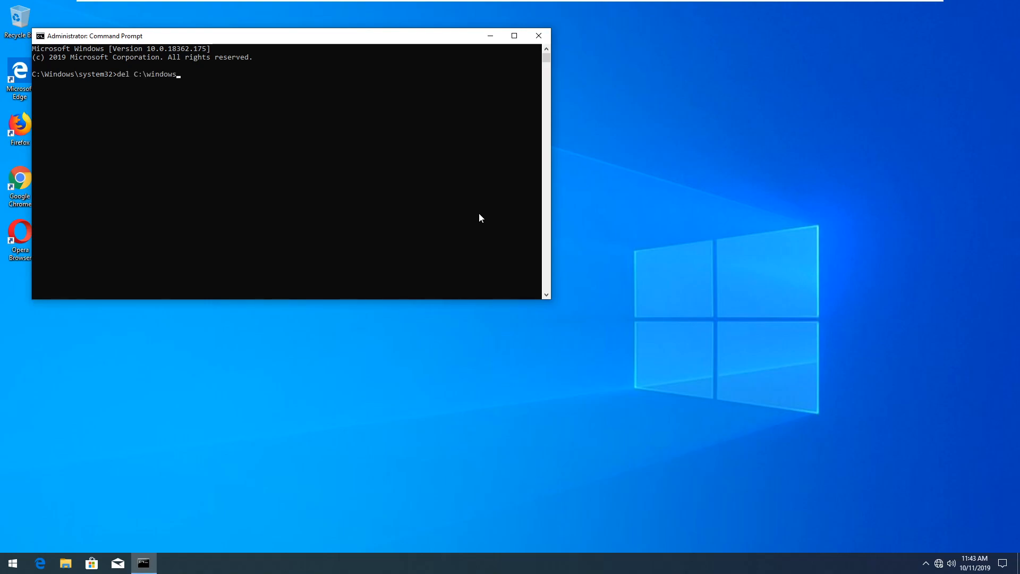
pyautogui.write('\\system')
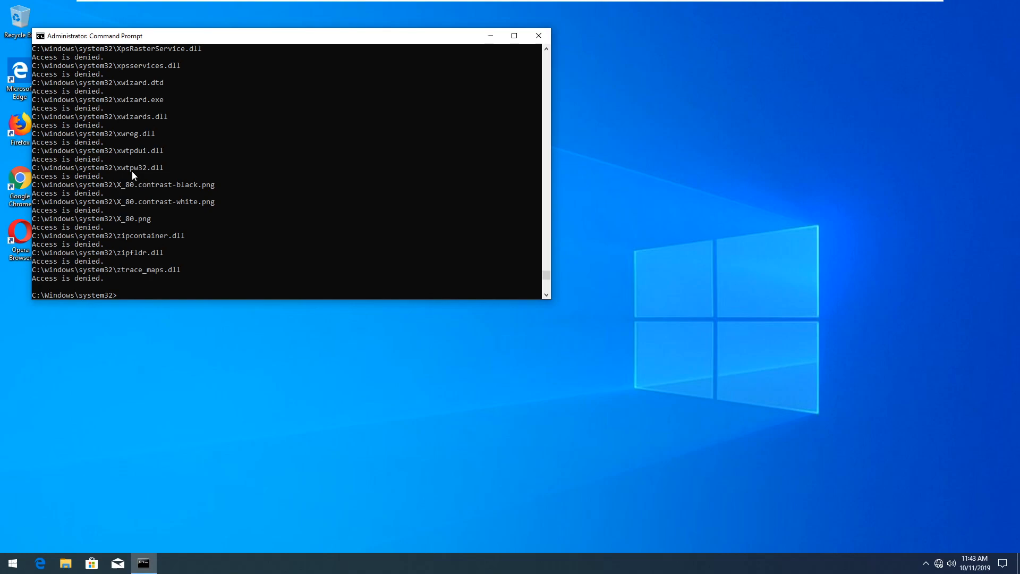
pyautogui.moveTo(64, 81)
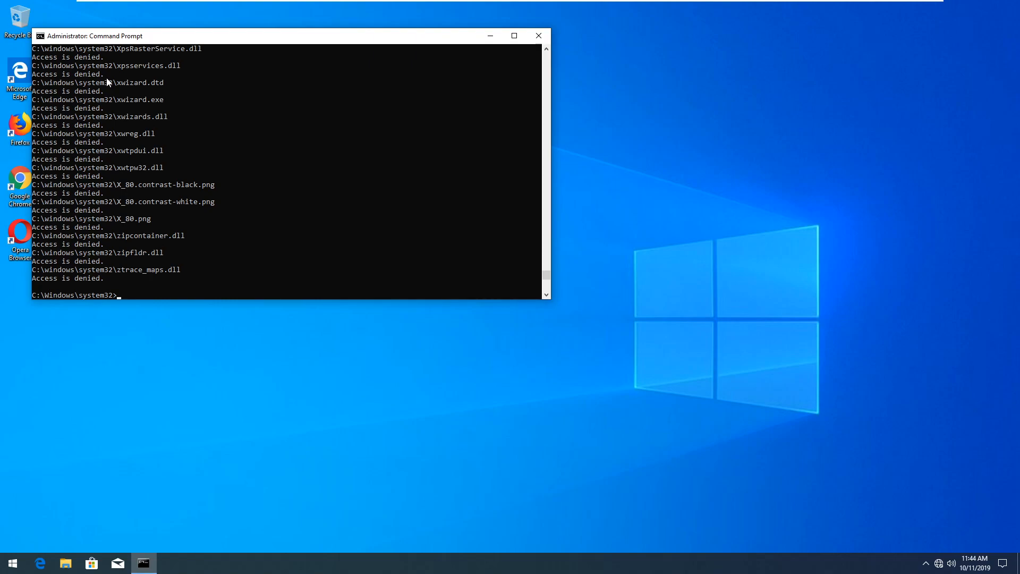
pyautogui.moveTo(106, 126)
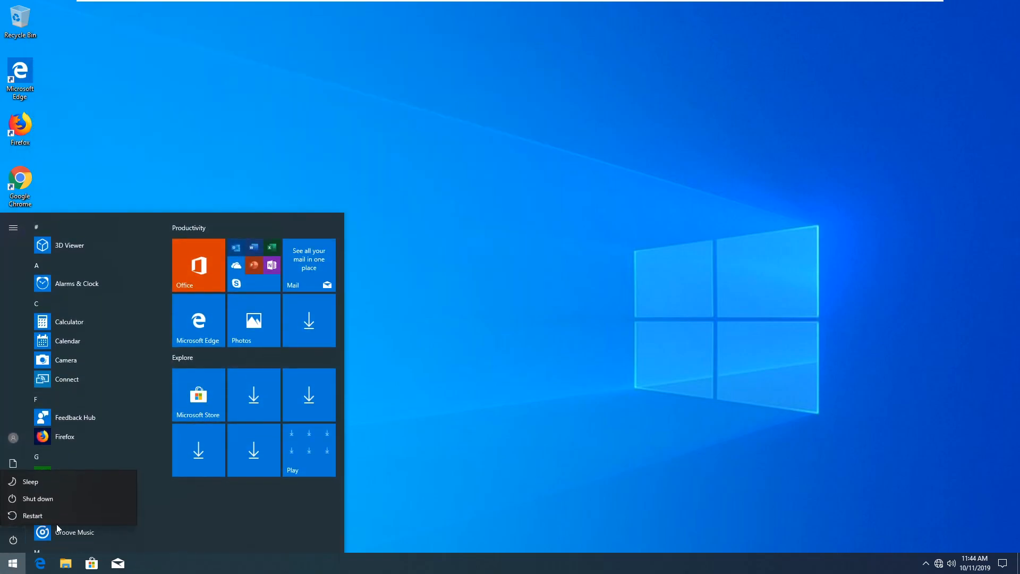
# Restart the Windows 10 guest, then open File Explorer on Local Disk (C:).
pyautogui.click(32, 515)
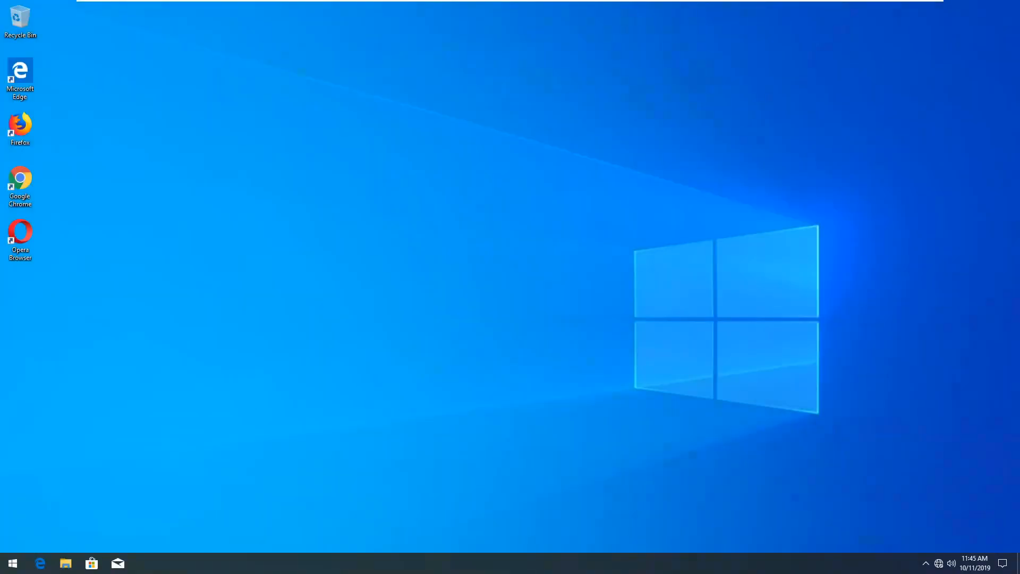
pyautogui.moveTo(408, 265)
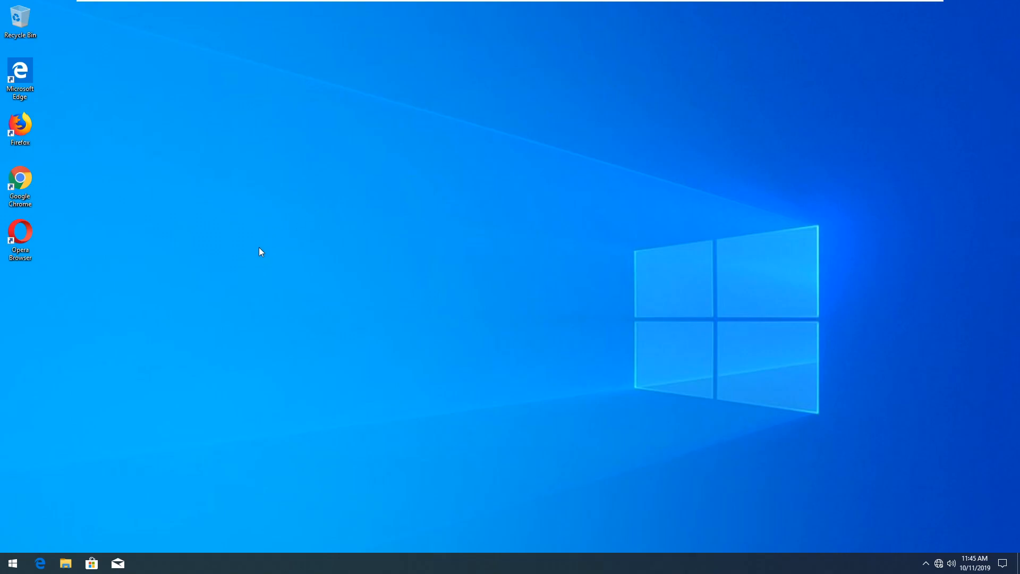
pyautogui.moveTo(276, 236)
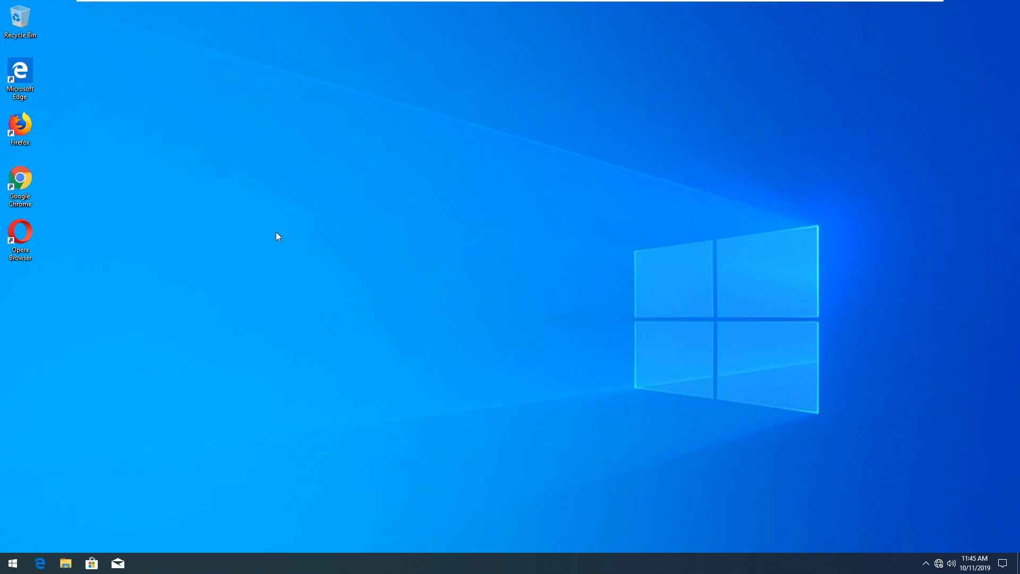
pyautogui.moveTo(107, 504)
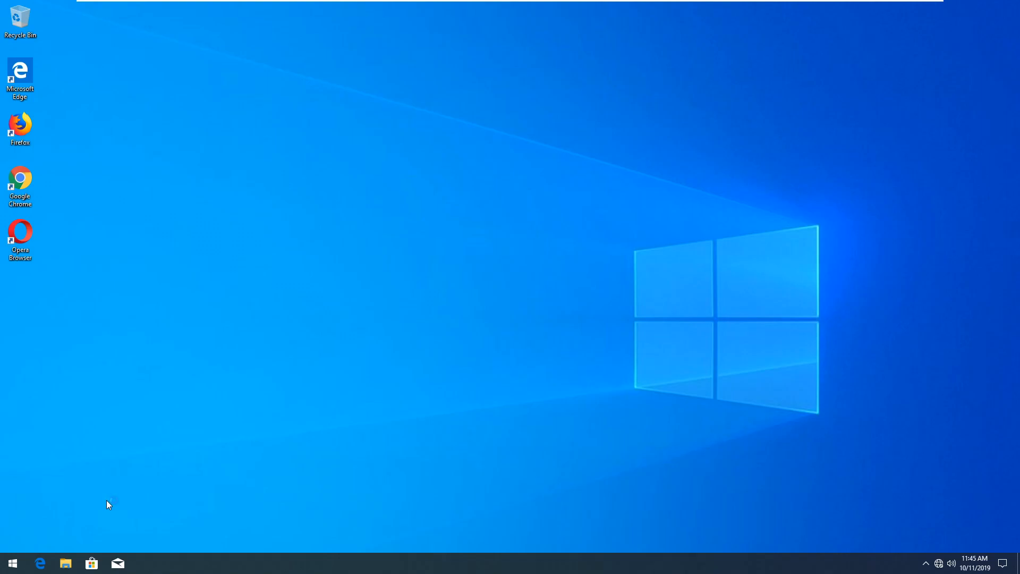
pyautogui.moveTo(469, 344)
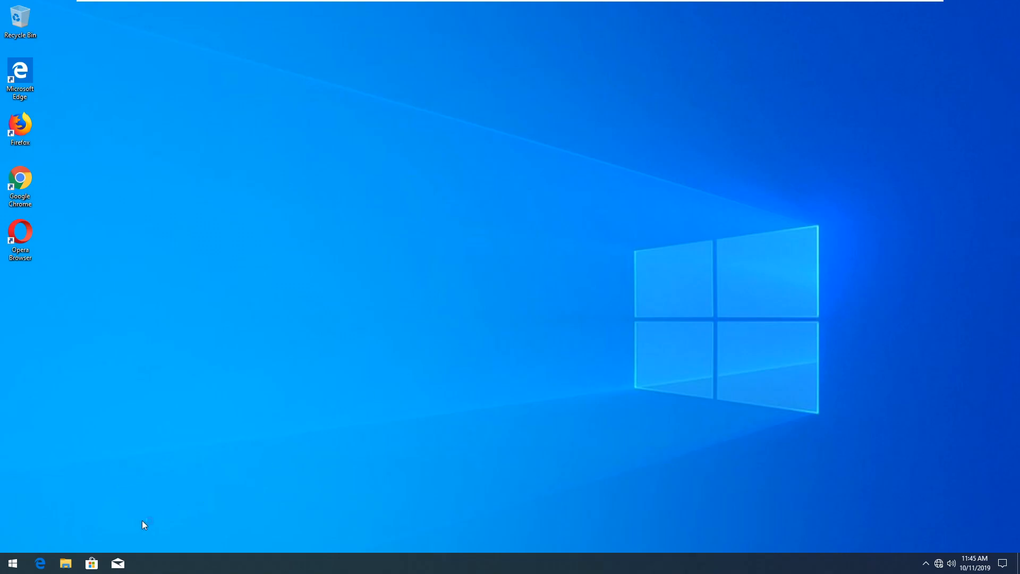
pyautogui.click(65, 562)
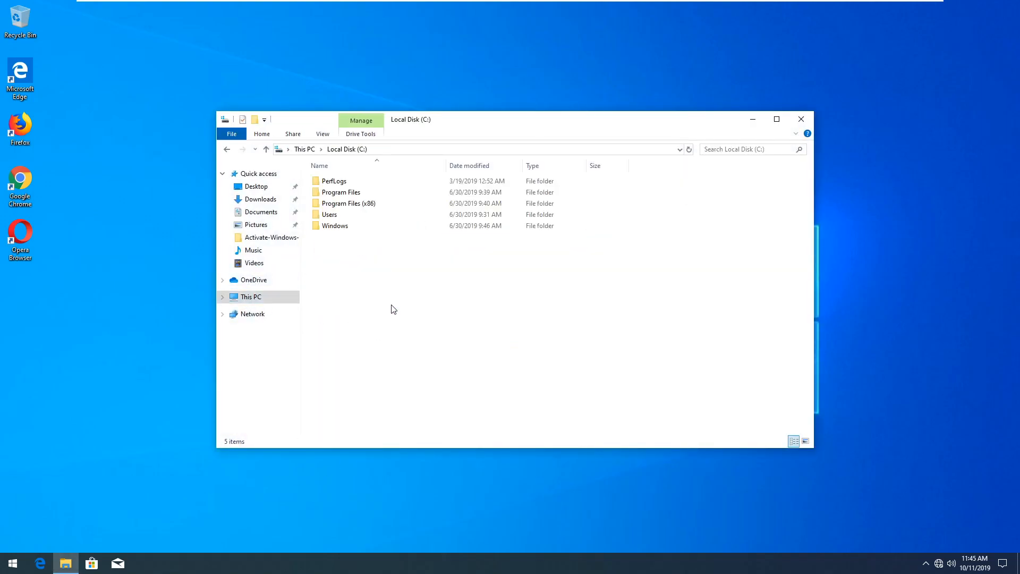
# In the Windows 10 guest, open System32's Properties and its Advanced security settings to change the owner.
pyautogui.doubleClick(335, 226)
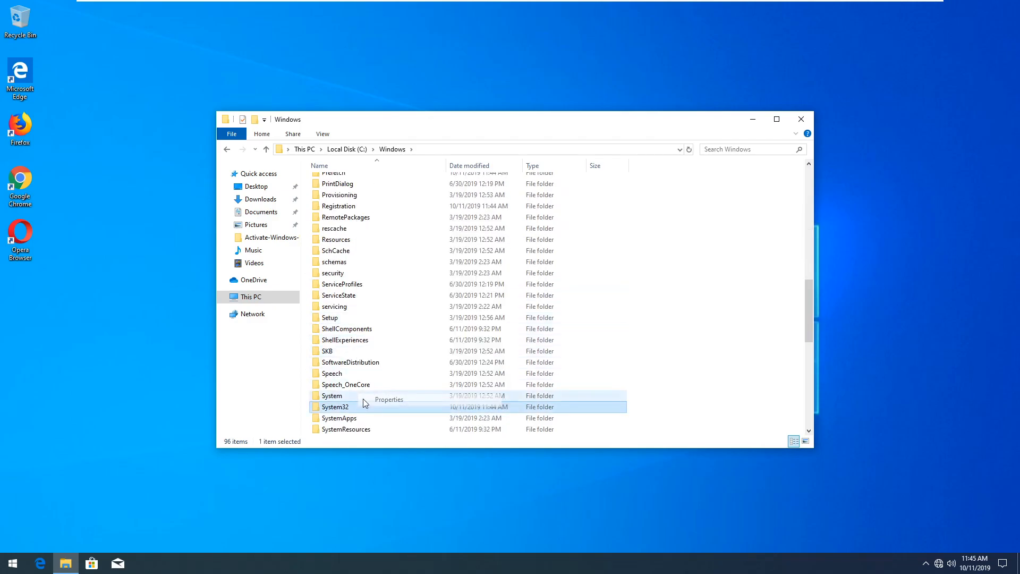
pyautogui.click(389, 399)
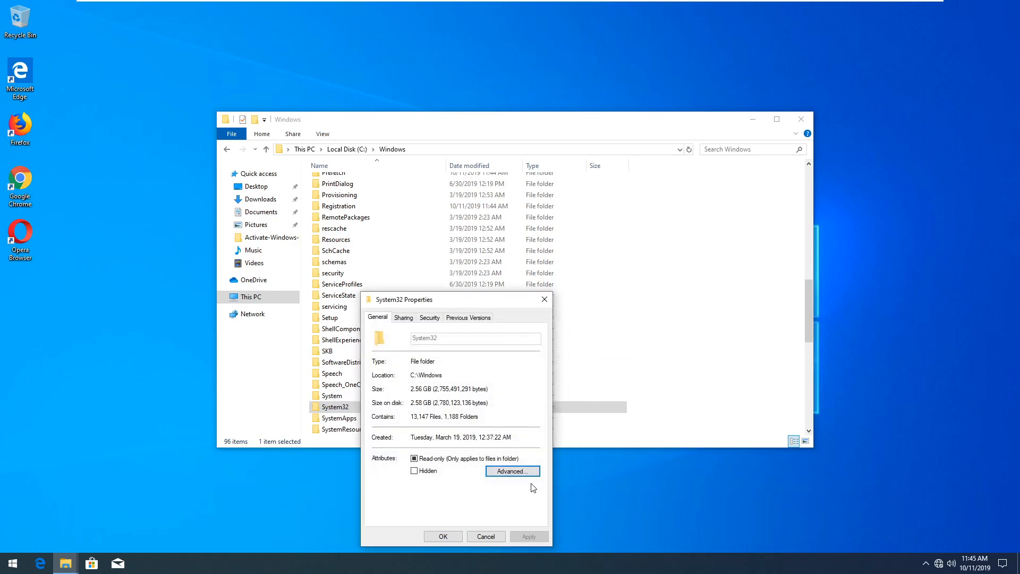
pyautogui.click(402, 318)
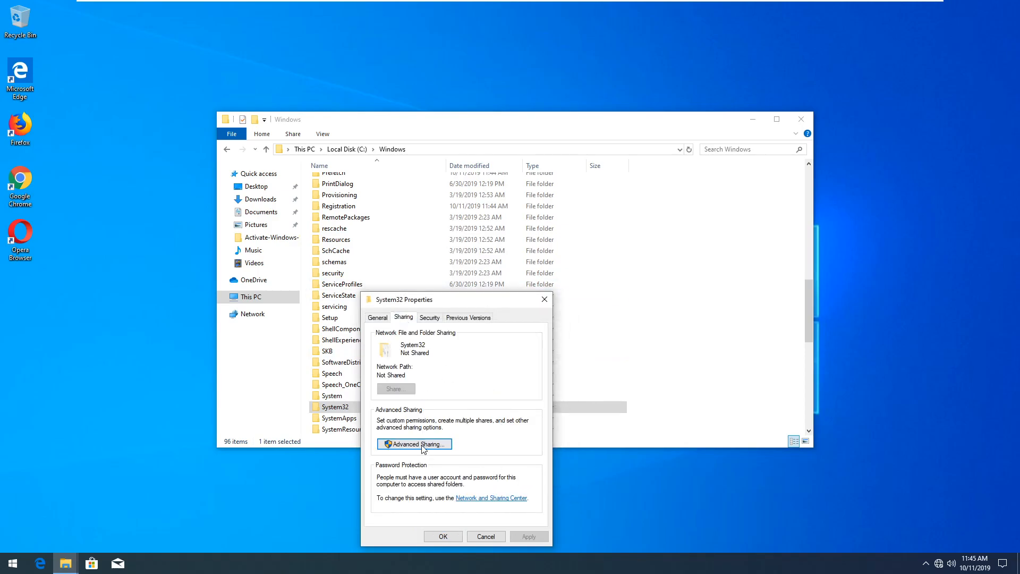
pyautogui.click(414, 444)
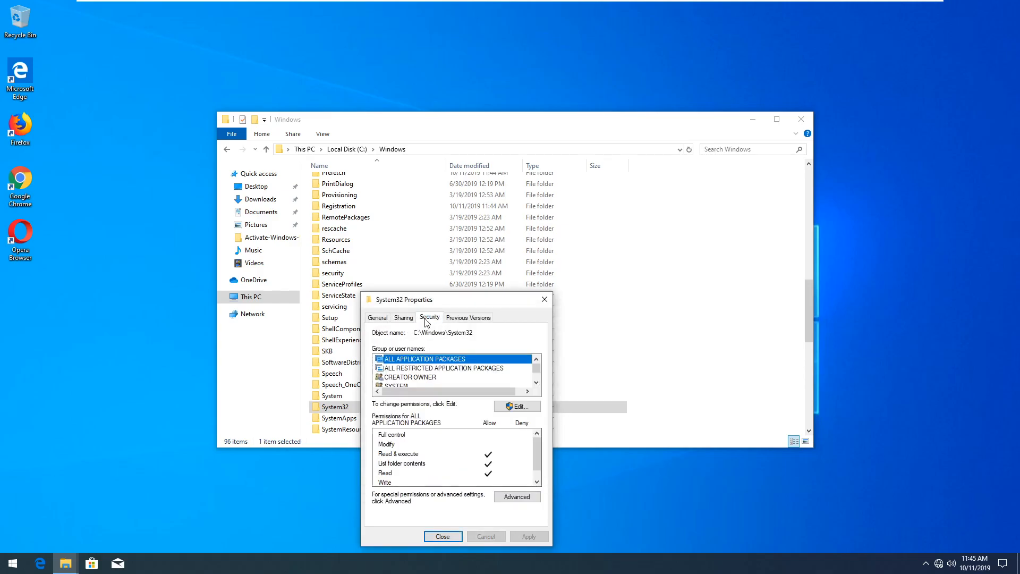
pyautogui.click(516, 496)
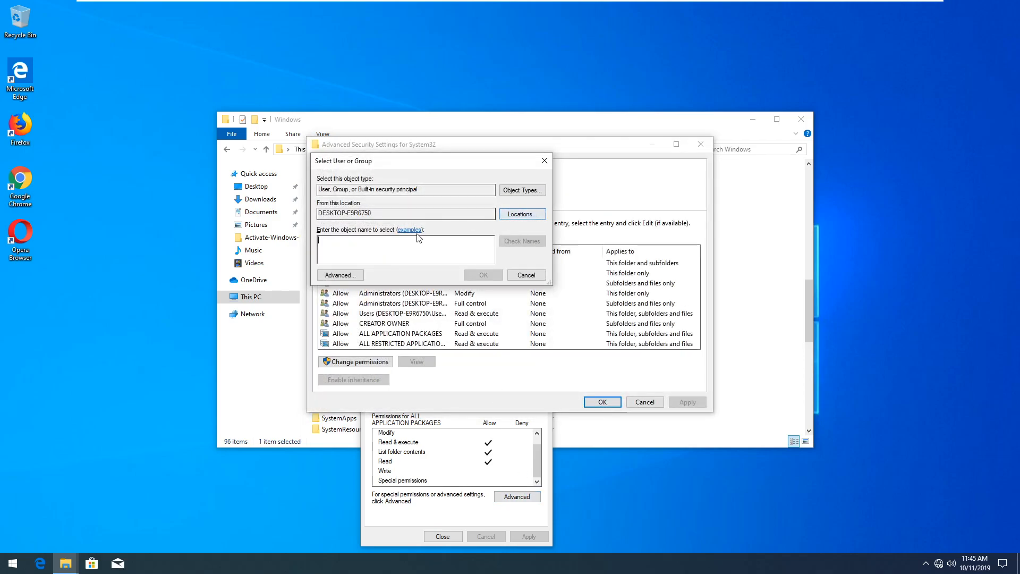
# Search all accounts and select User as System32's new owner.
pyautogui.click(144, 562)
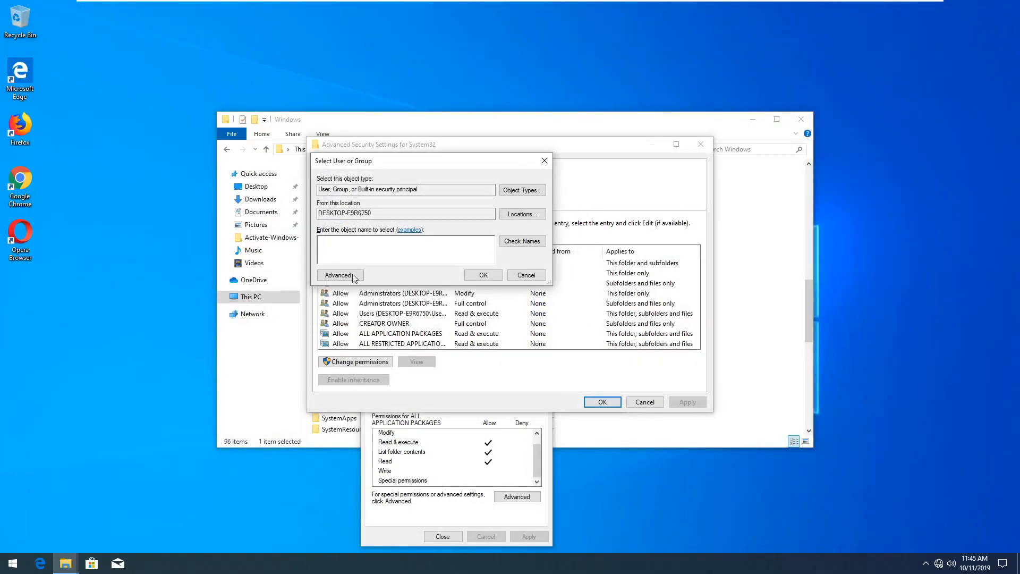
pyautogui.click(337, 275)
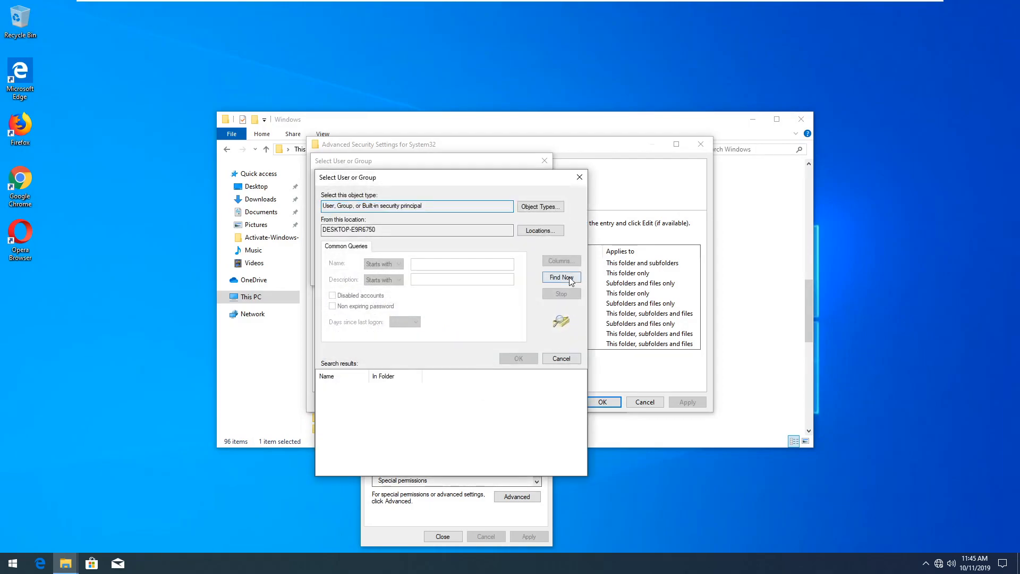
pyautogui.click(559, 277)
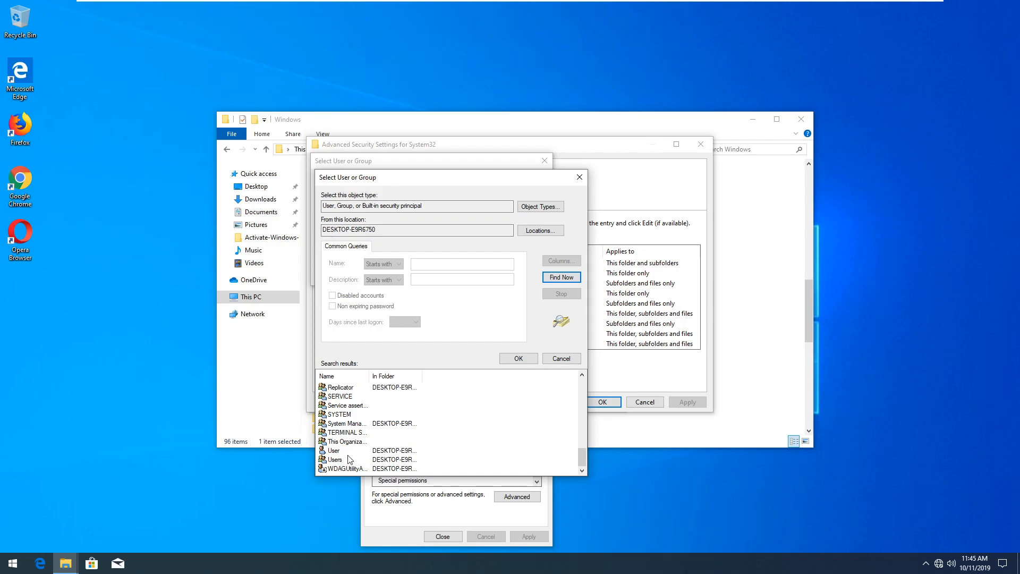
pyautogui.click(333, 450)
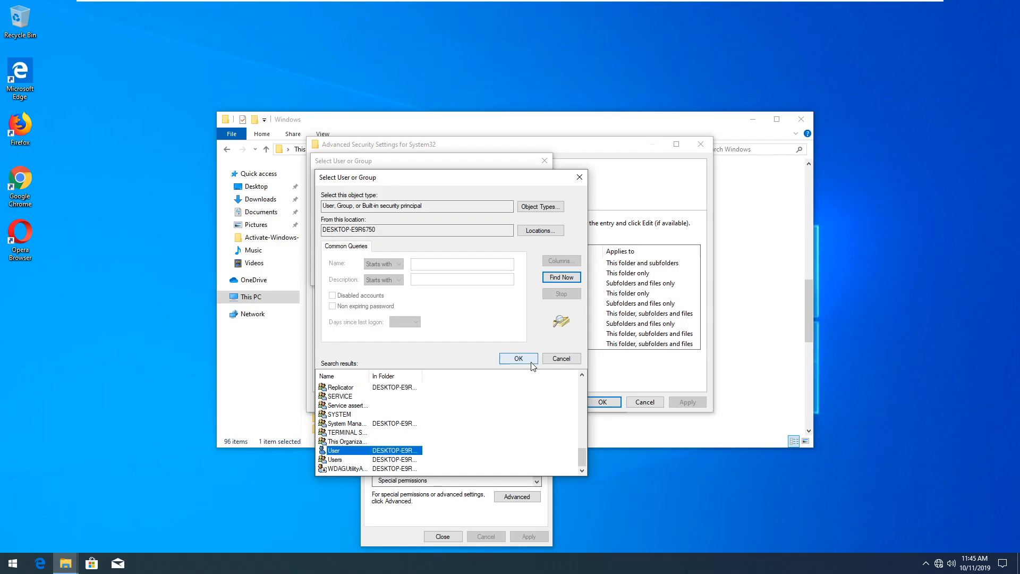
pyautogui.click(518, 359)
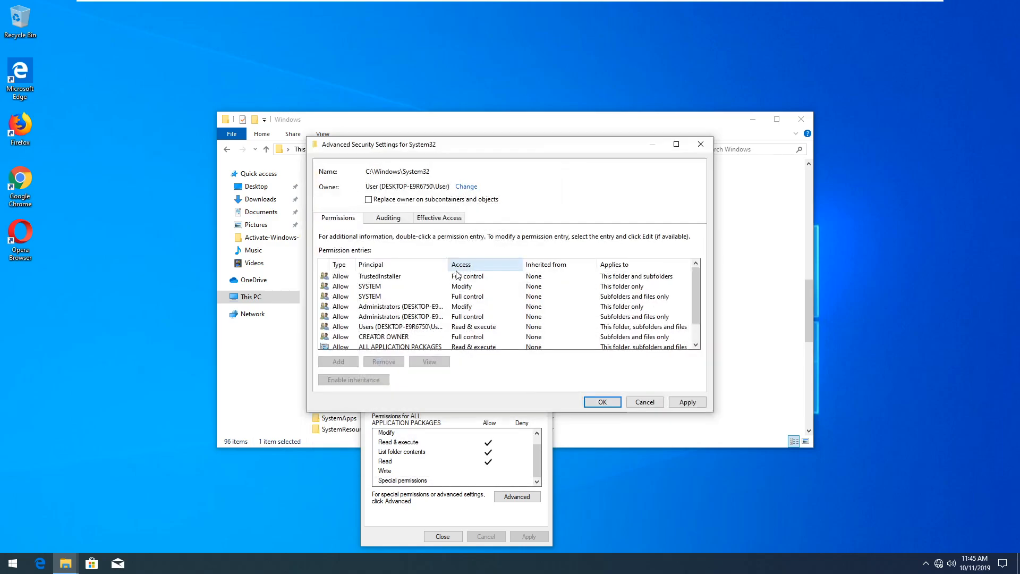
# Apply the User owner to all subcontainers and accept replacing permissions with full control.
pyautogui.click(368, 200)
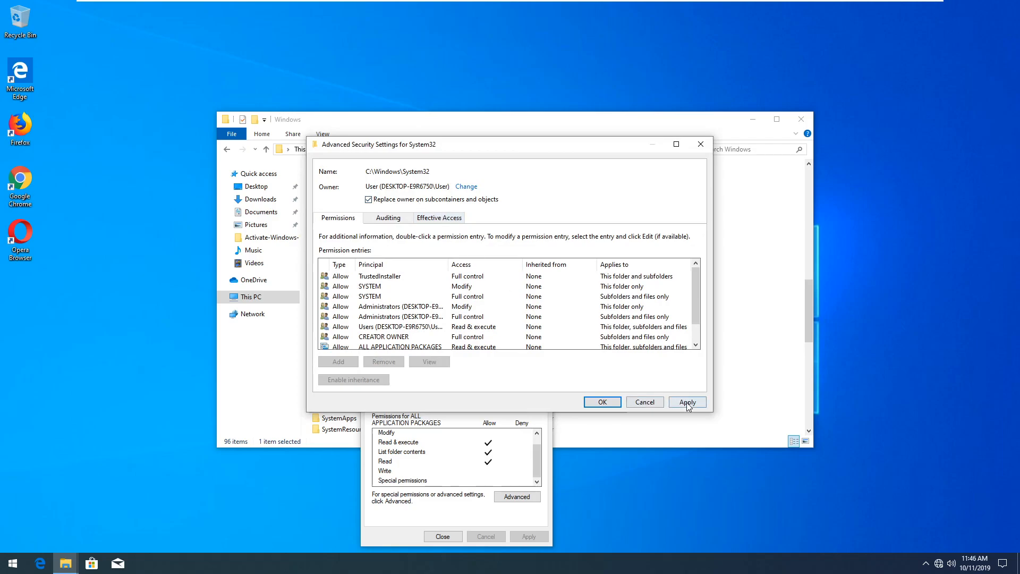
pyautogui.click(687, 402)
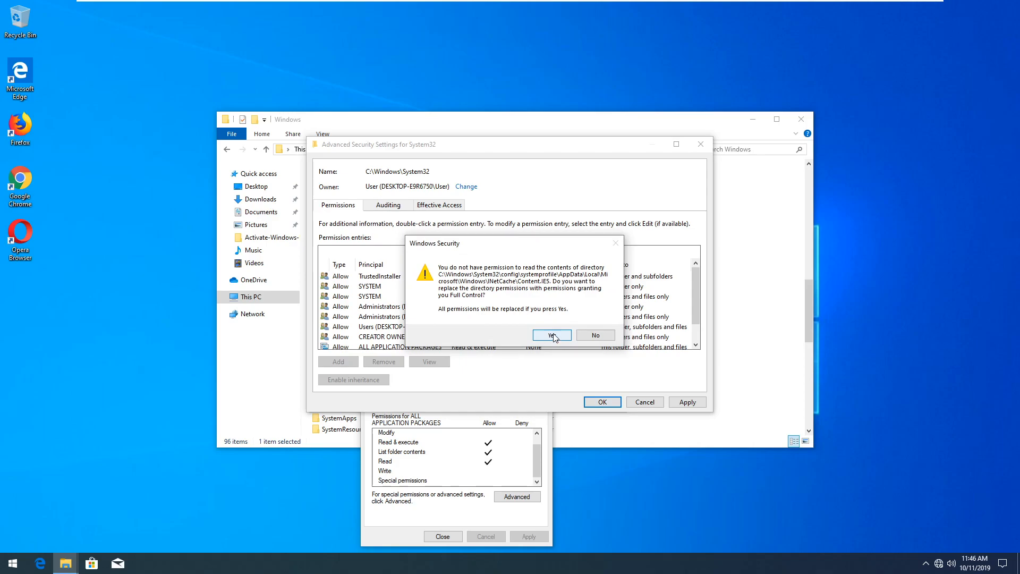
pyautogui.click(551, 334)
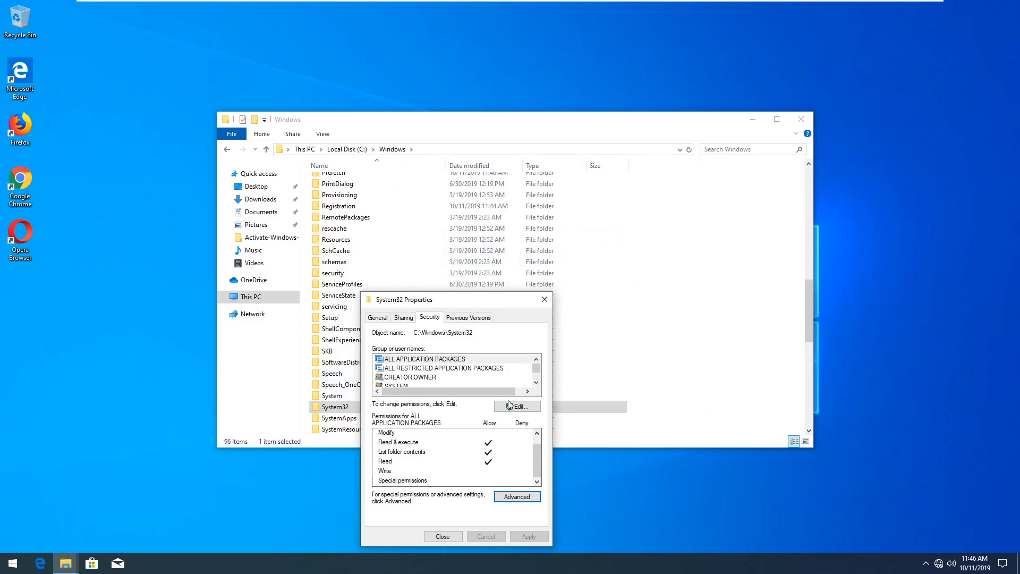
# Edit System32's permissions to grant full control and accept the system-folder warning.
pyautogui.scroll(-3)
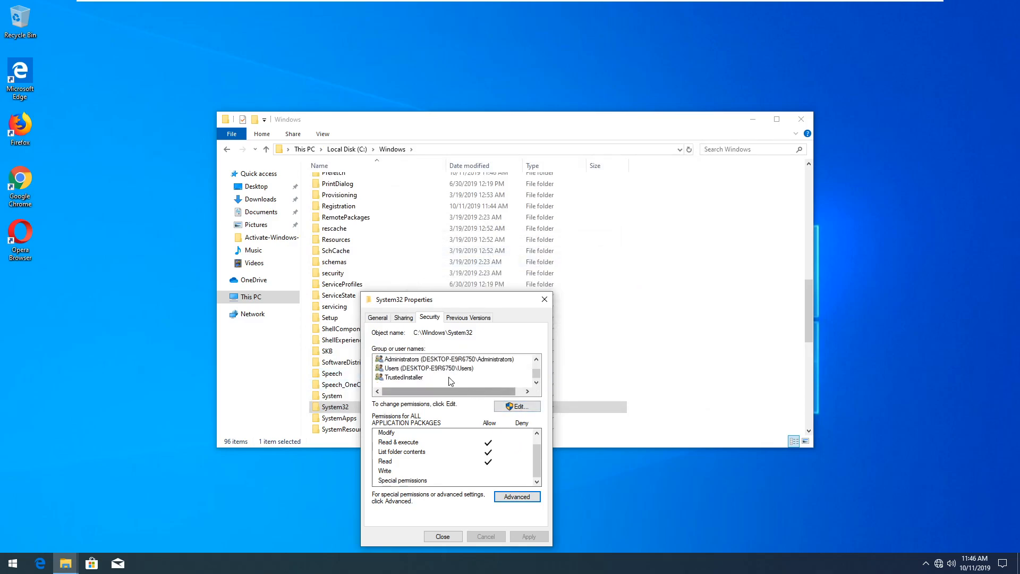
pyautogui.click(516, 406)
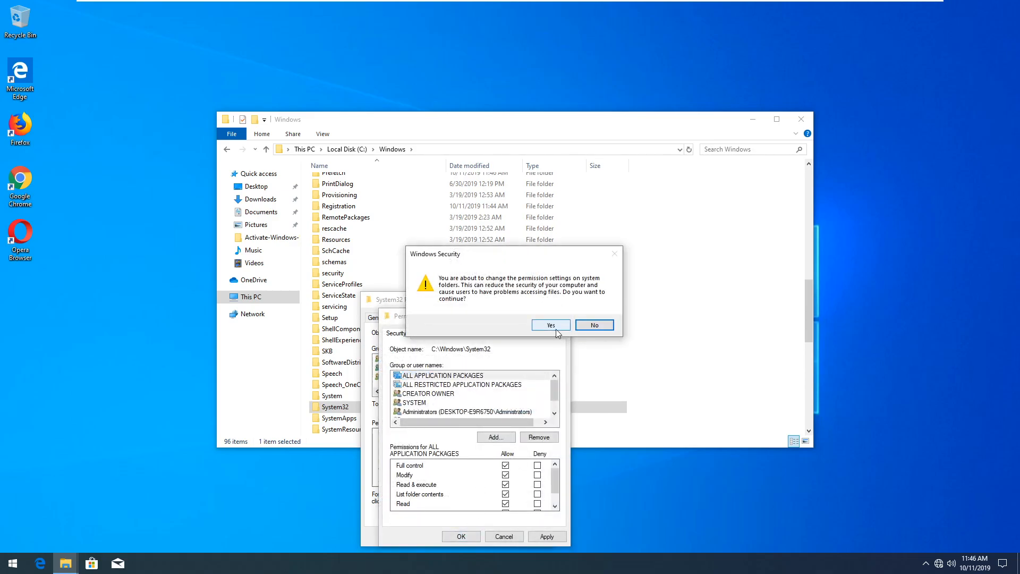
pyautogui.click(551, 324)
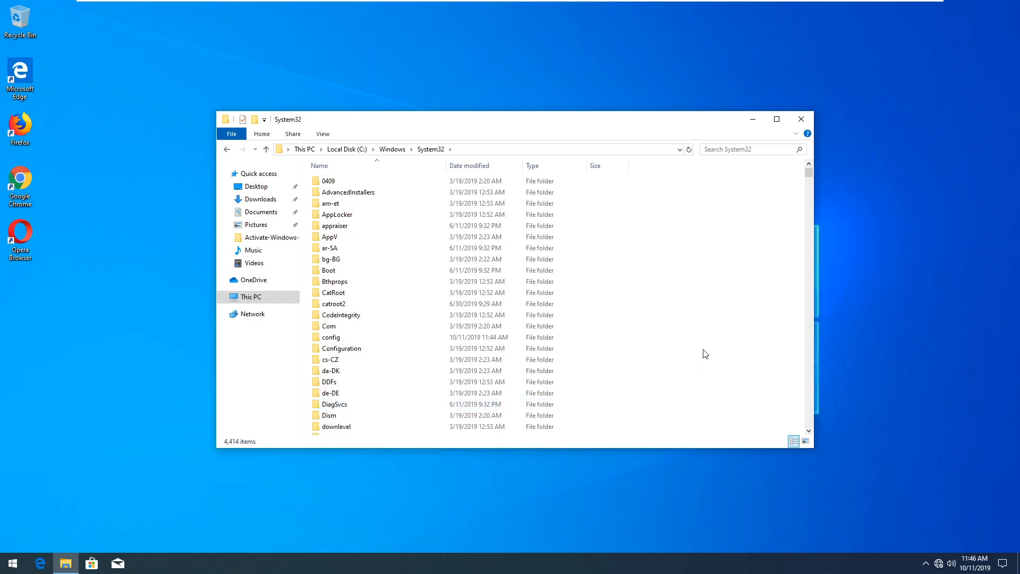
# Select every item in the System32 folder with Ctrl+A.
pyautogui.press('ctrl+a')
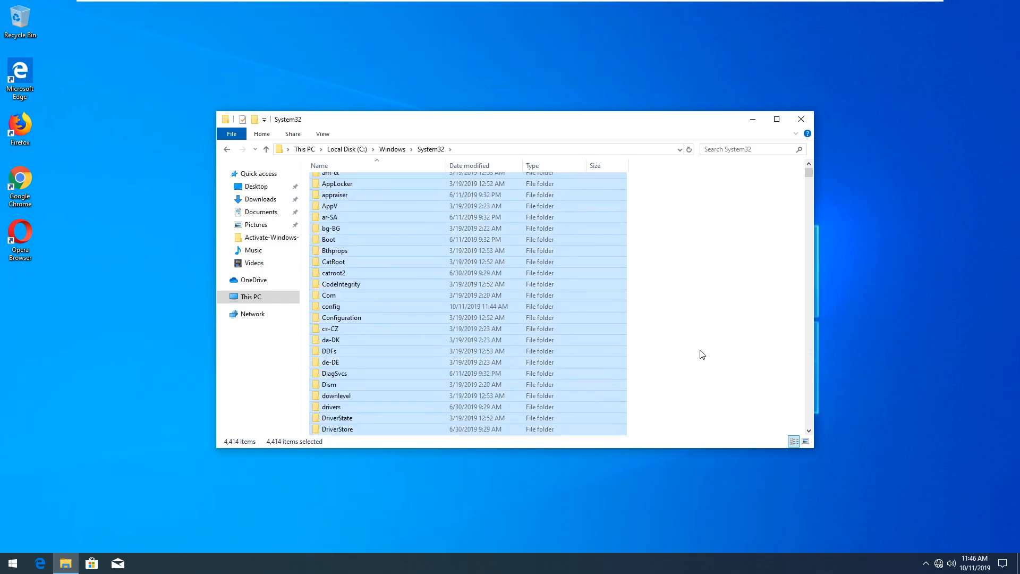
pyautogui.scroll(-3)
pyautogui.write('del')
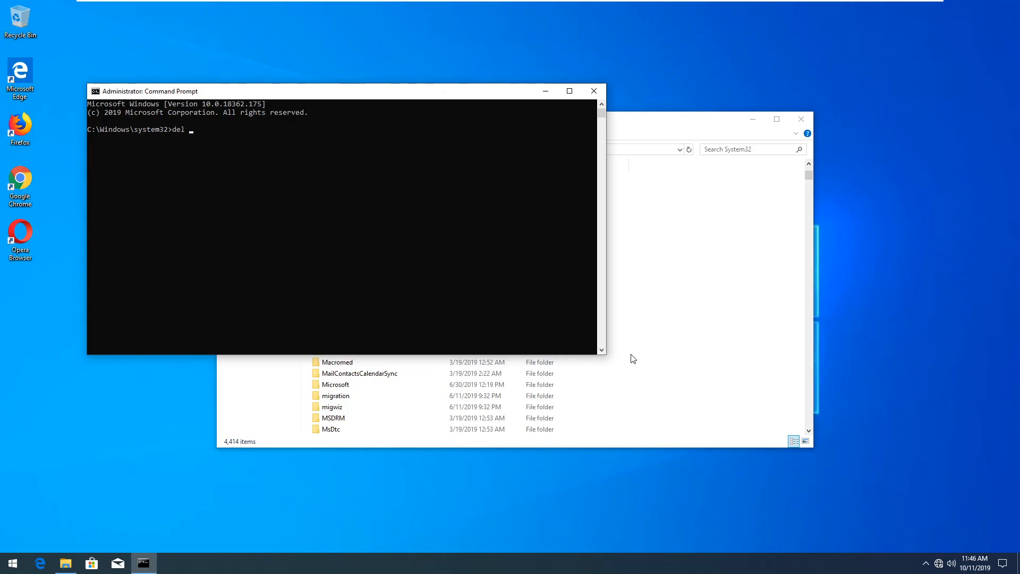
# Run del C:\windows\system32 at the administrator prompt, then close Command Prompt.
pyautogui.write('C:\\w')
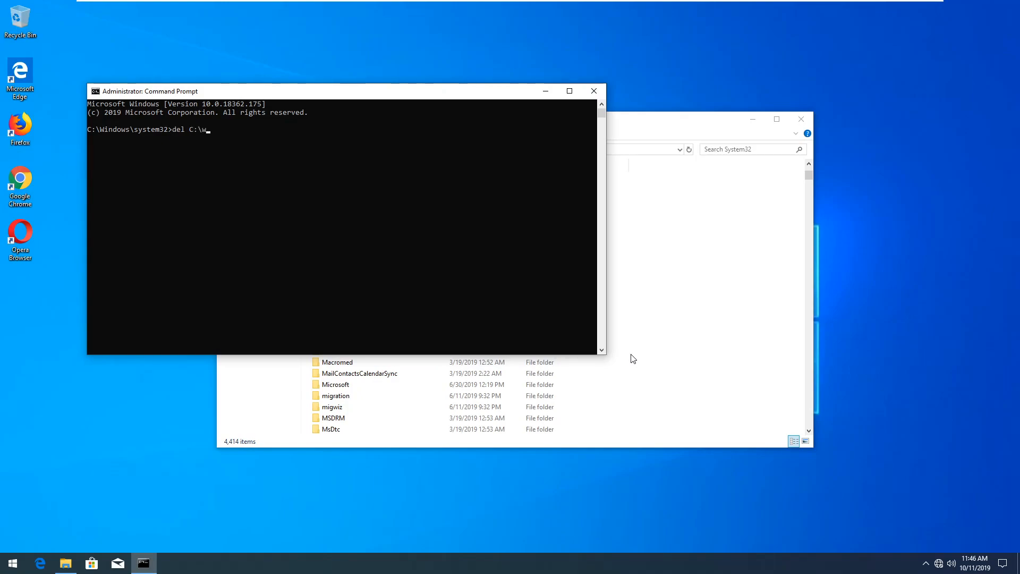
pyautogui.write('indows\\system')
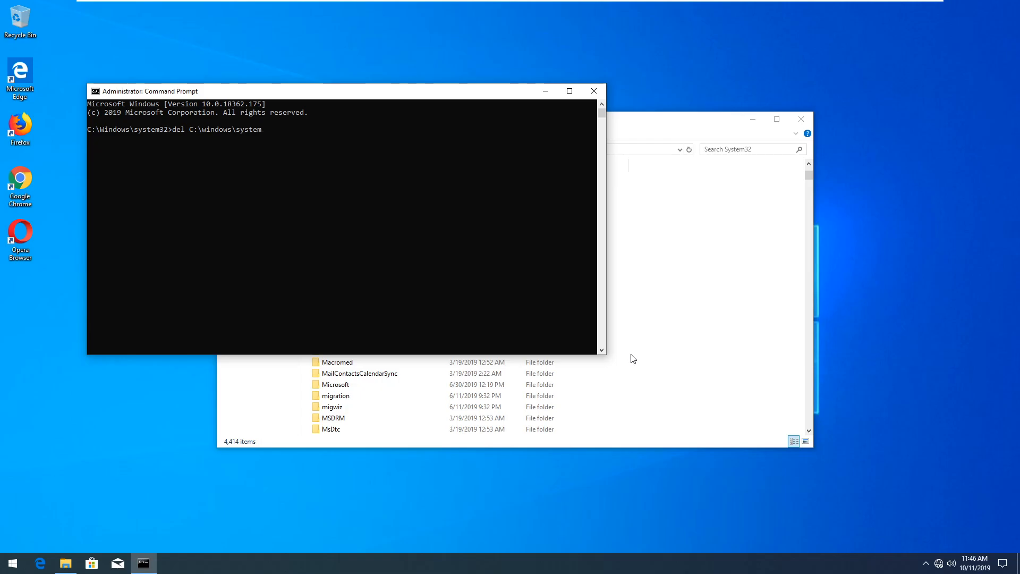
pyautogui.press('Enter')
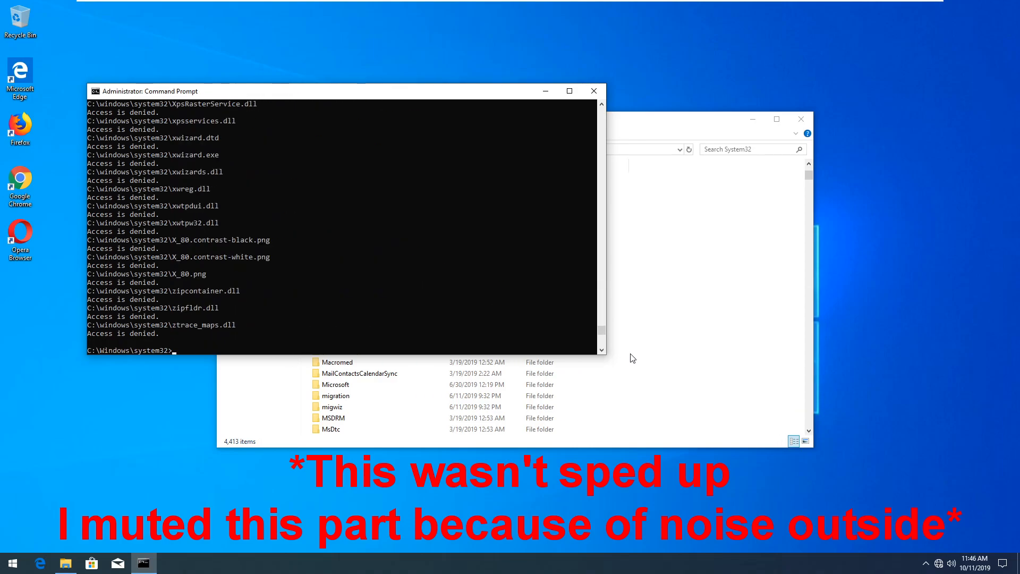
pyautogui.click(591, 90)
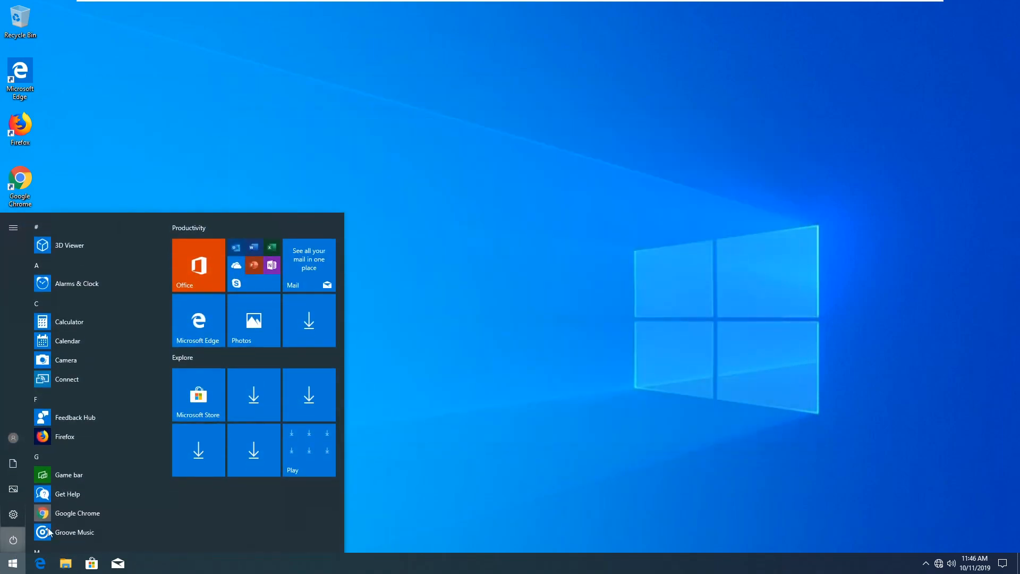
# Open the guest's shutdown and restart options from the Start menu.
pyautogui.click(12, 539)
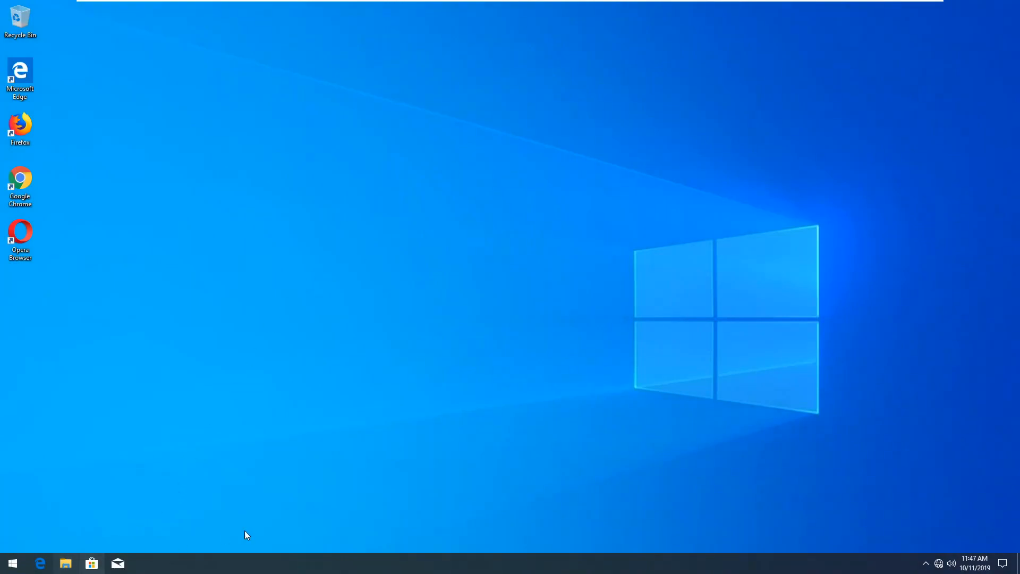
# Delete all 4,414 selected System32 items and confirm permanent deletion.
pyautogui.click(65, 563)
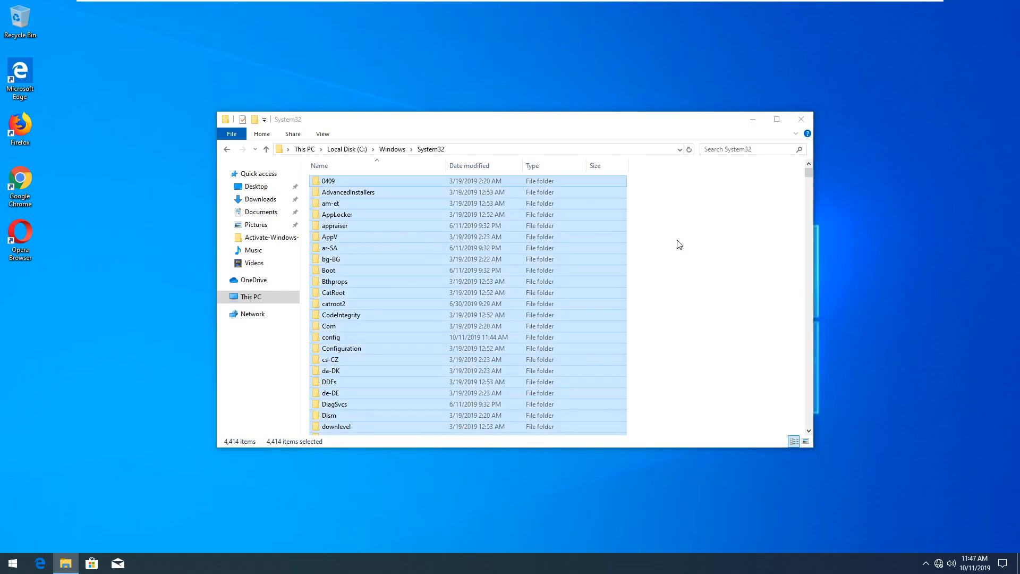
pyautogui.press('Delete')
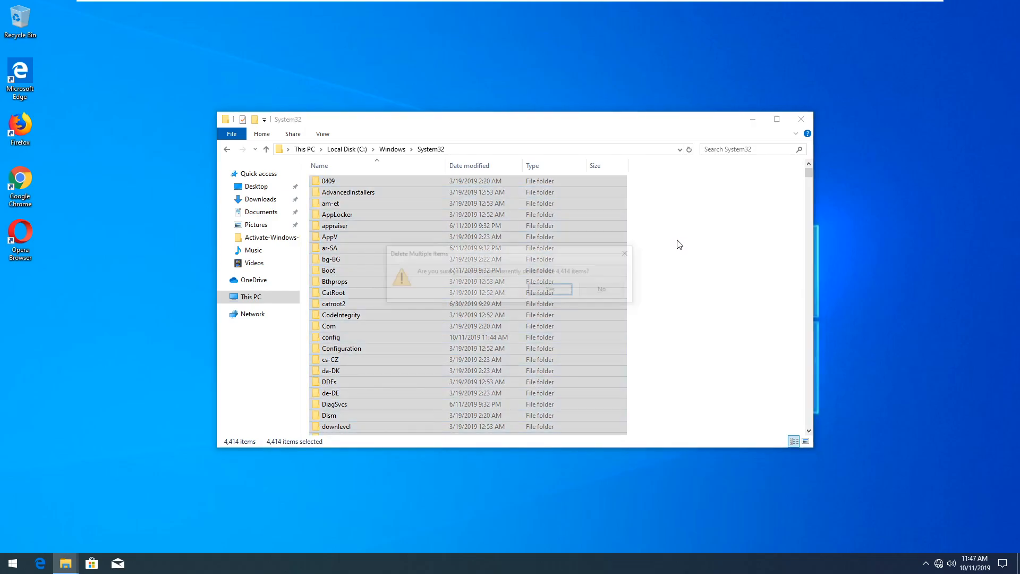
pyautogui.click(599, 289)
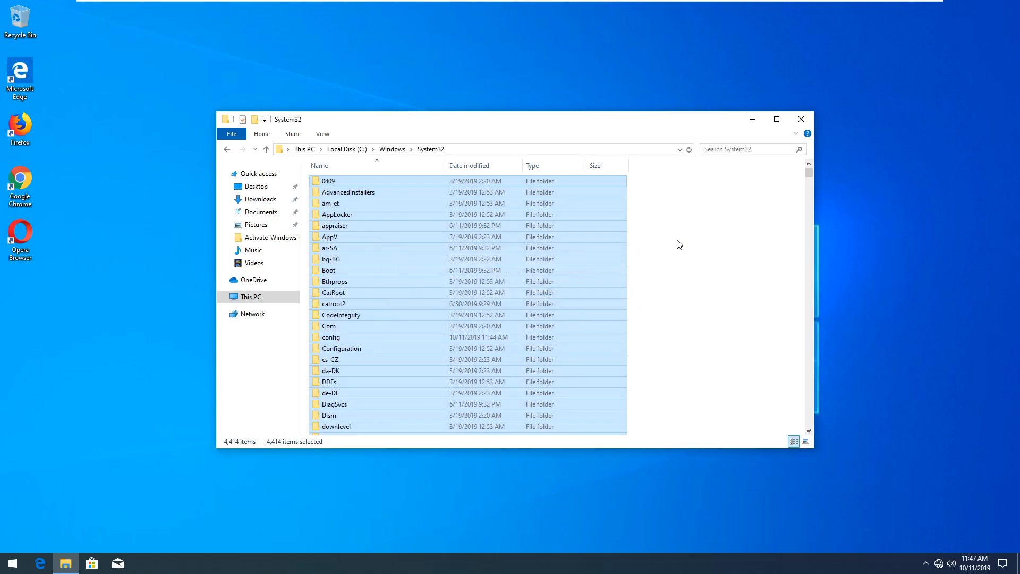
# Skip every in-use or permission-protected file, applying the choice to all current items.
pyautogui.press('Delete')
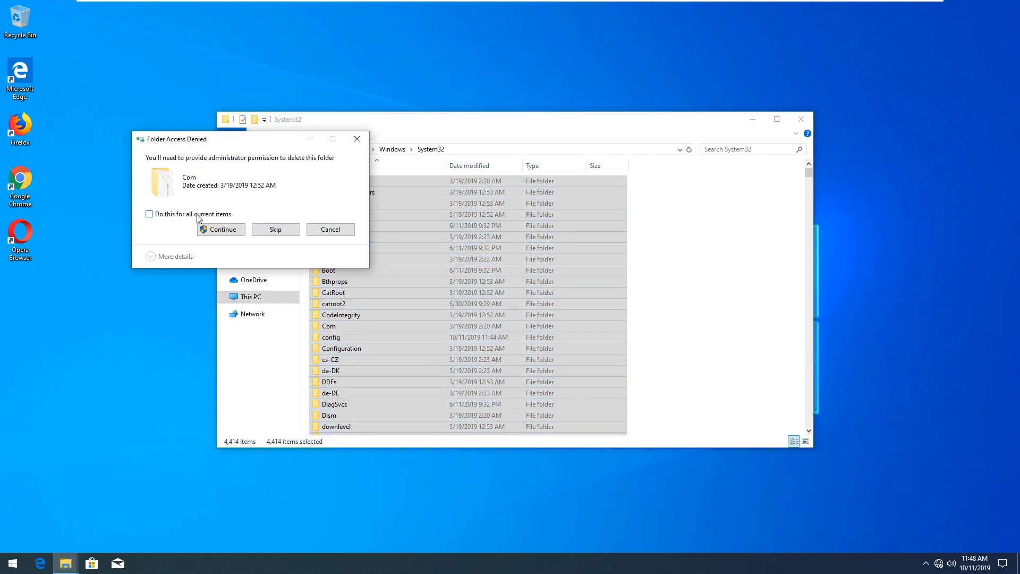
pyautogui.click(149, 214)
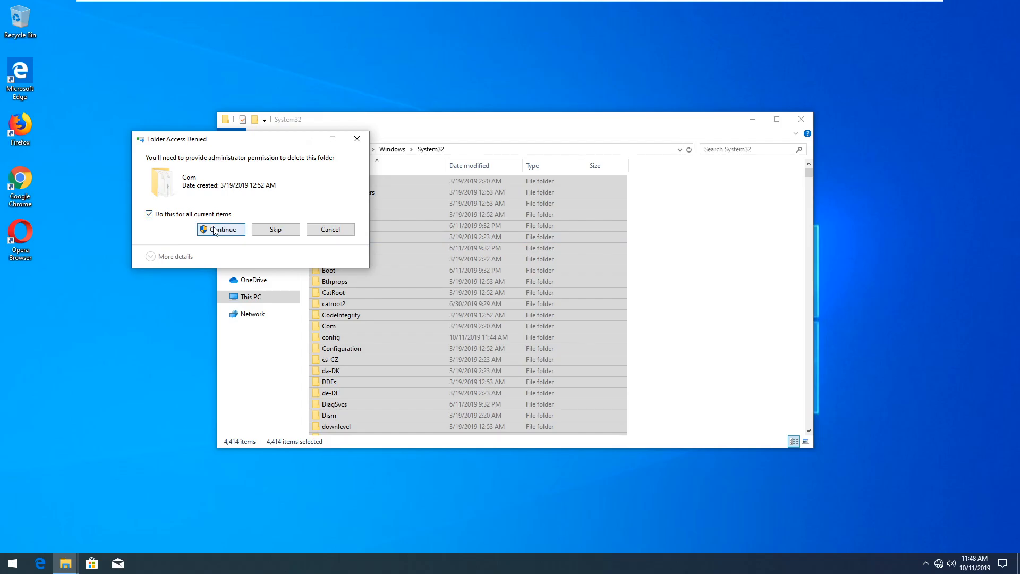
pyautogui.click(221, 229)
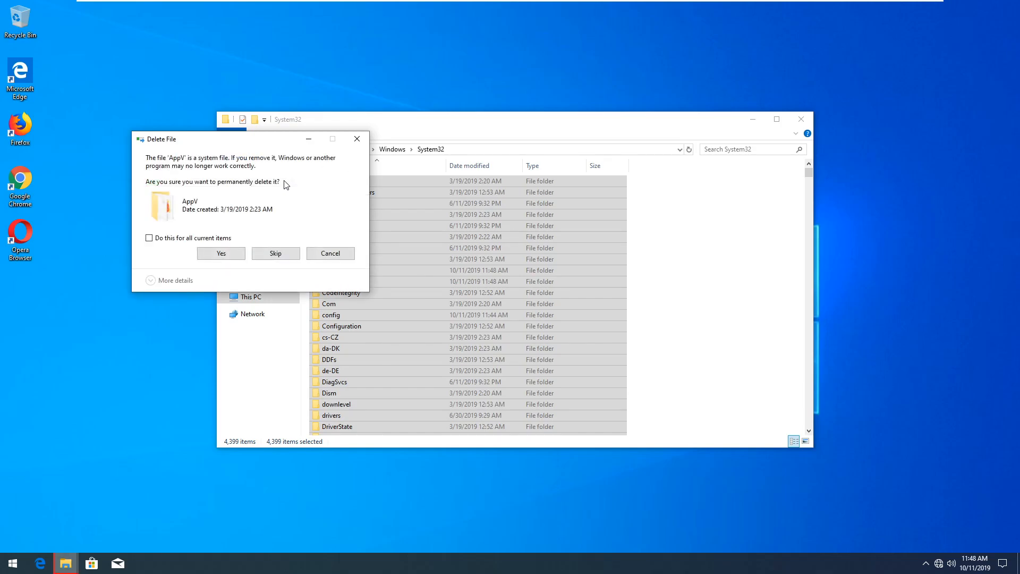
pyautogui.click(148, 238)
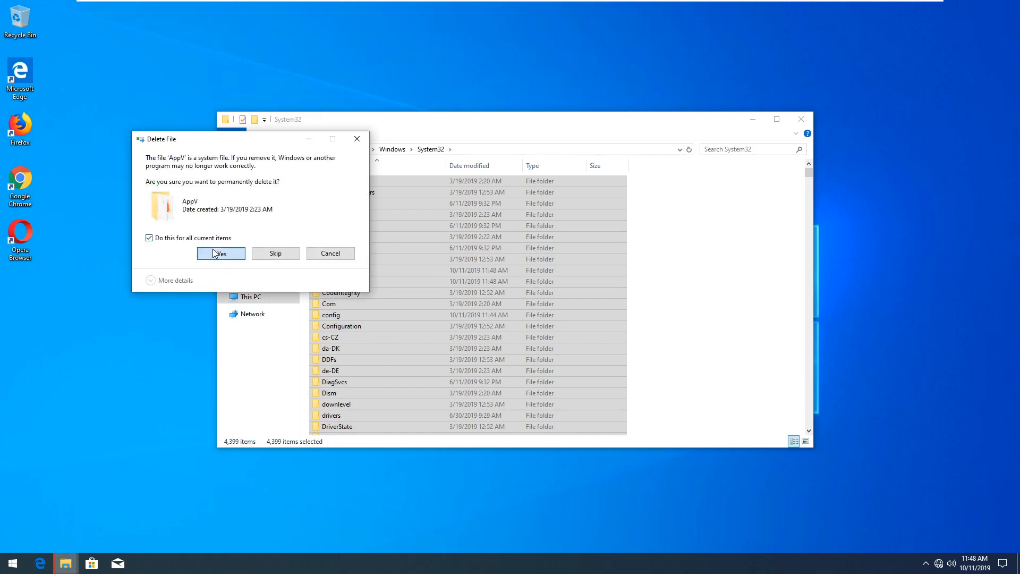
pyautogui.click(219, 252)
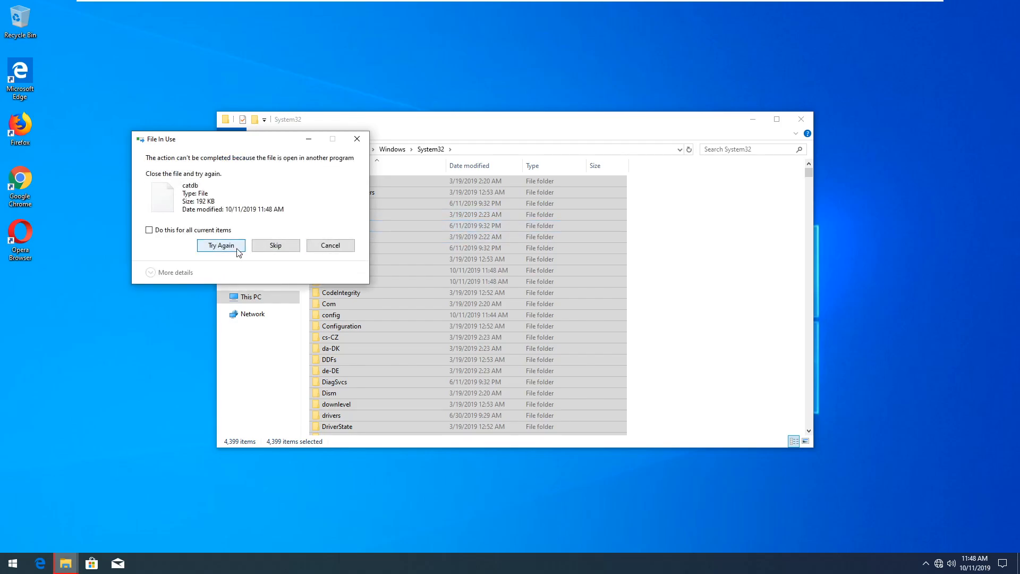
pyautogui.click(221, 245)
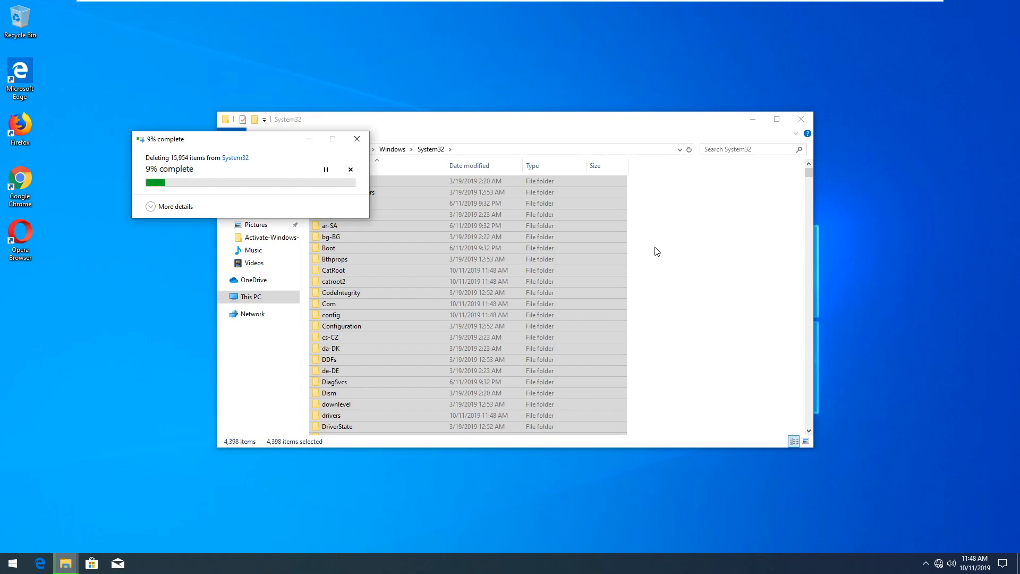
pyautogui.click(174, 206)
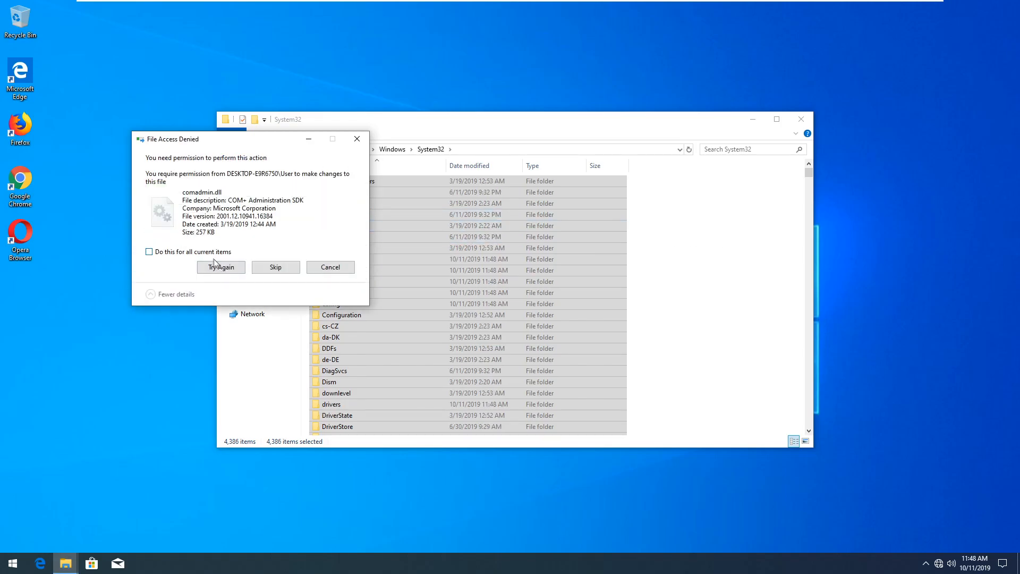
pyautogui.click(220, 266)
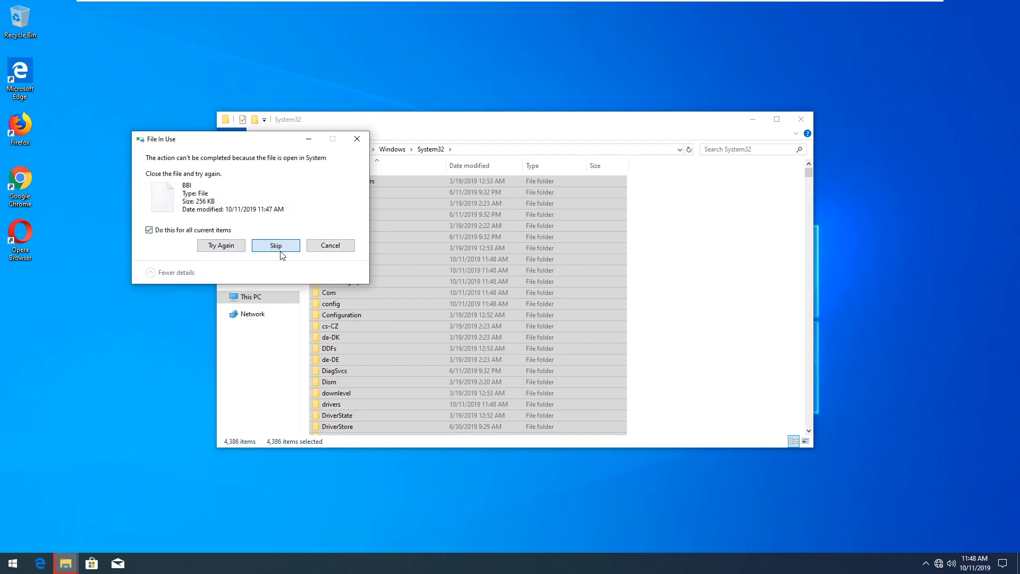
pyautogui.click(275, 246)
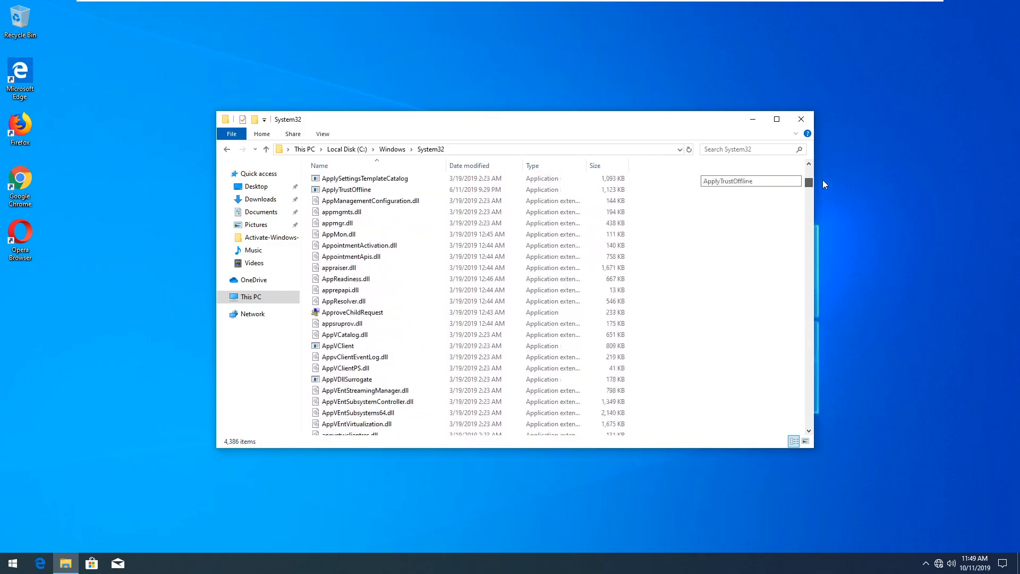
# Close the System32 window and restart the Windows 10 guest from the Start menu power options.
pyautogui.click(800, 119)
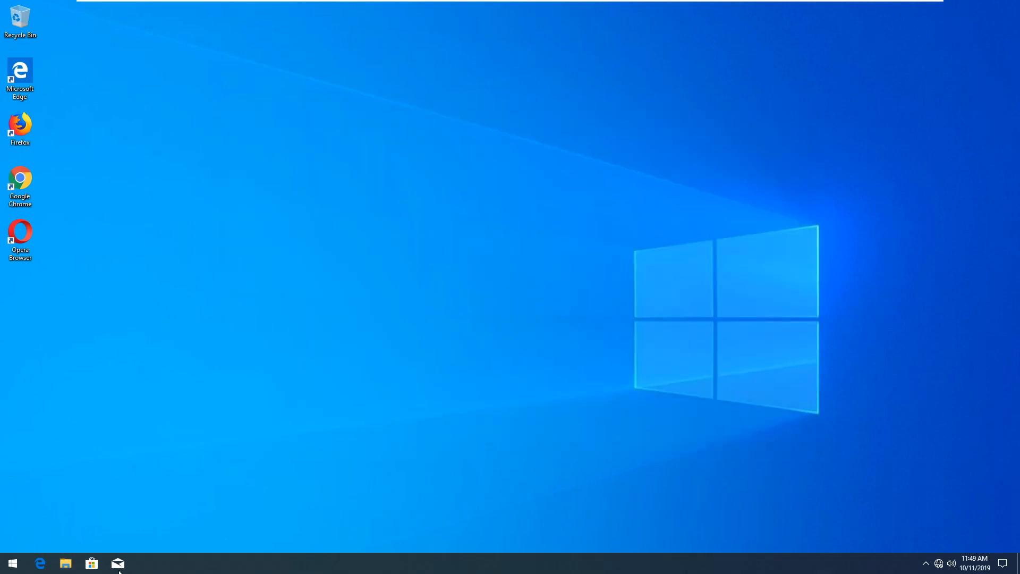
pyautogui.click(12, 562)
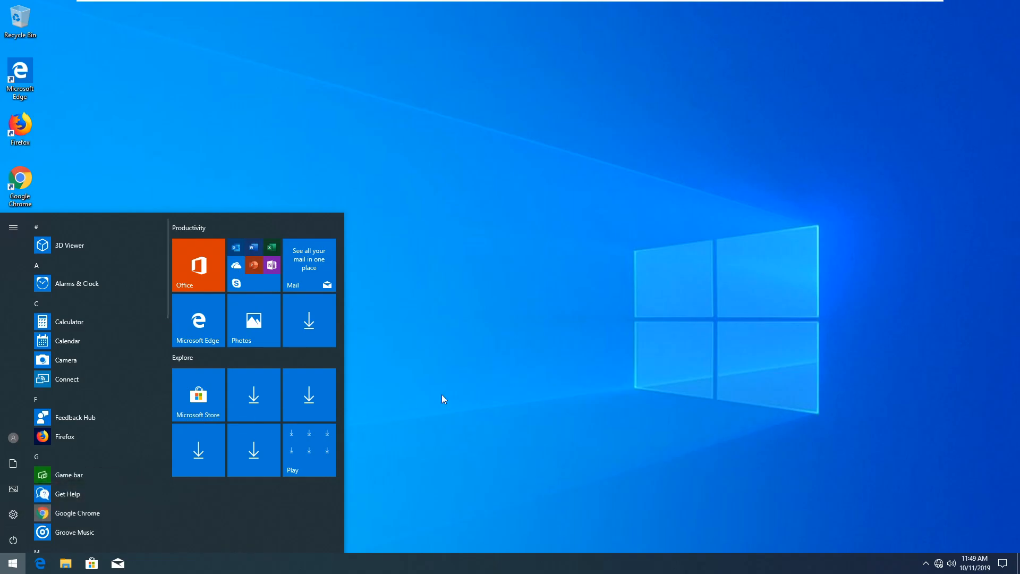
pyautogui.click(13, 539)
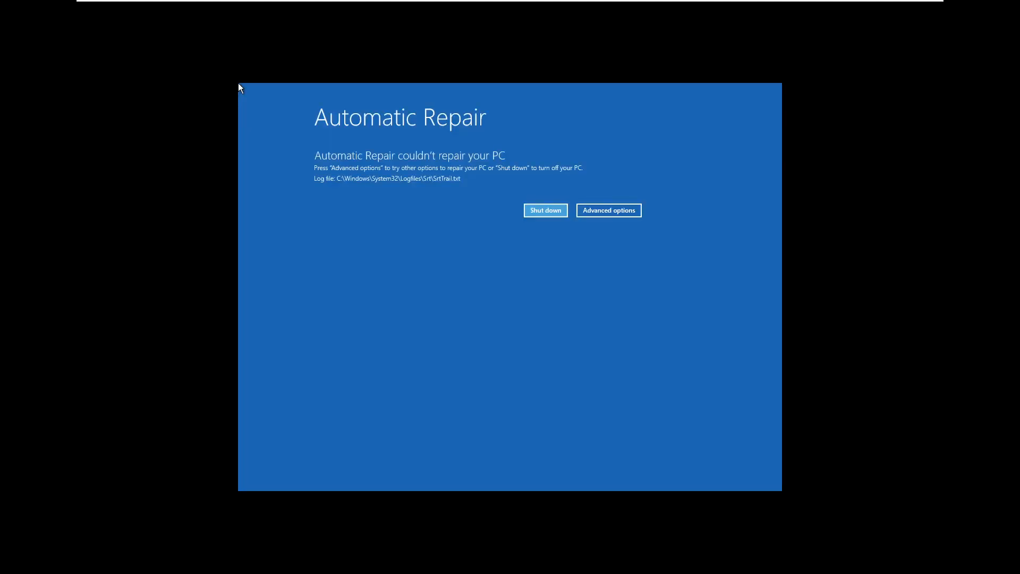
pyautogui.moveTo(545, 209)
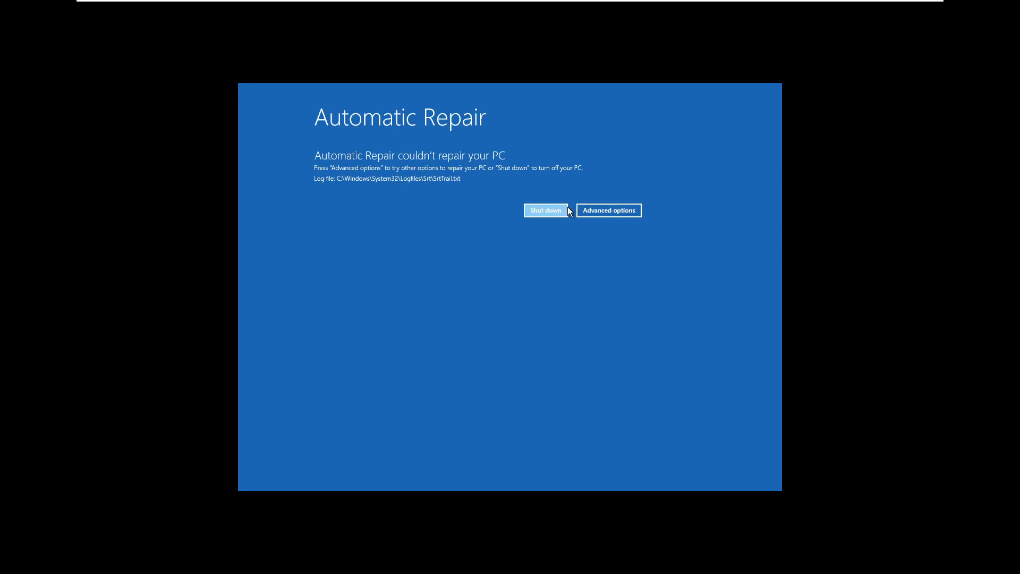
pyautogui.moveTo(562, 213)
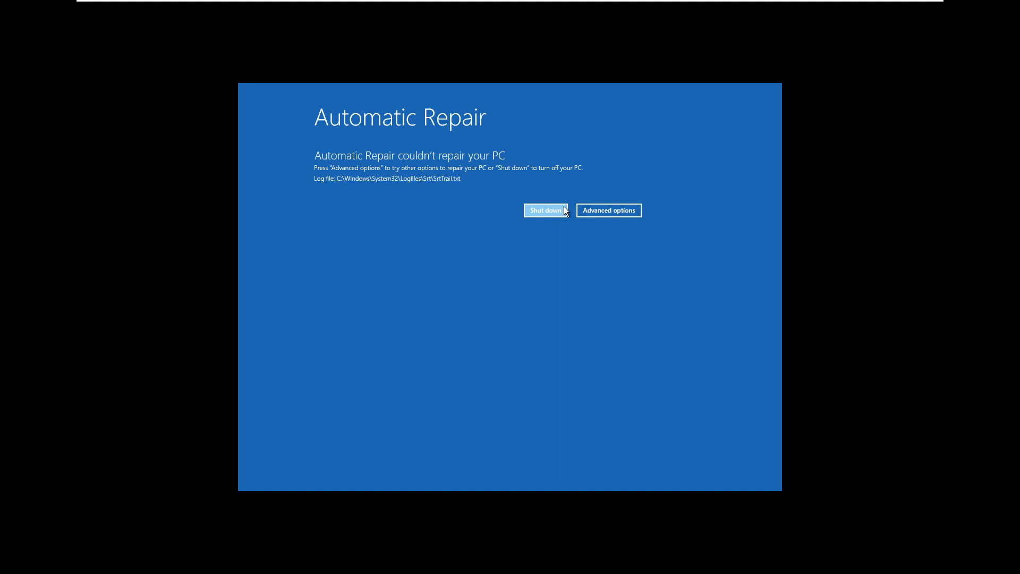
# Navigate Advanced options > Troubleshoot > Advanced options and cancel System Restore, which has no restore points.
pyautogui.click(544, 210)
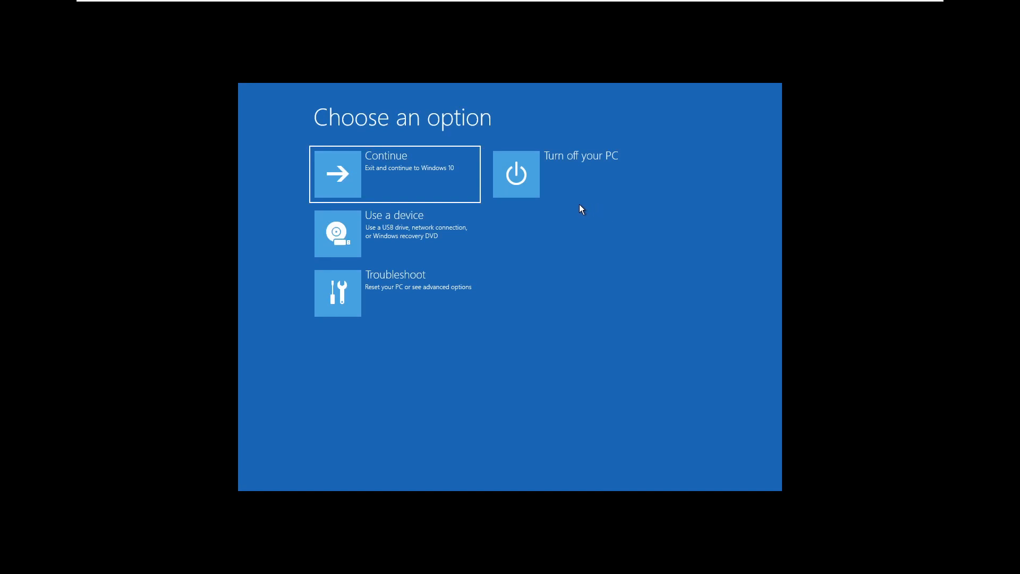
pyautogui.moveTo(422, 254)
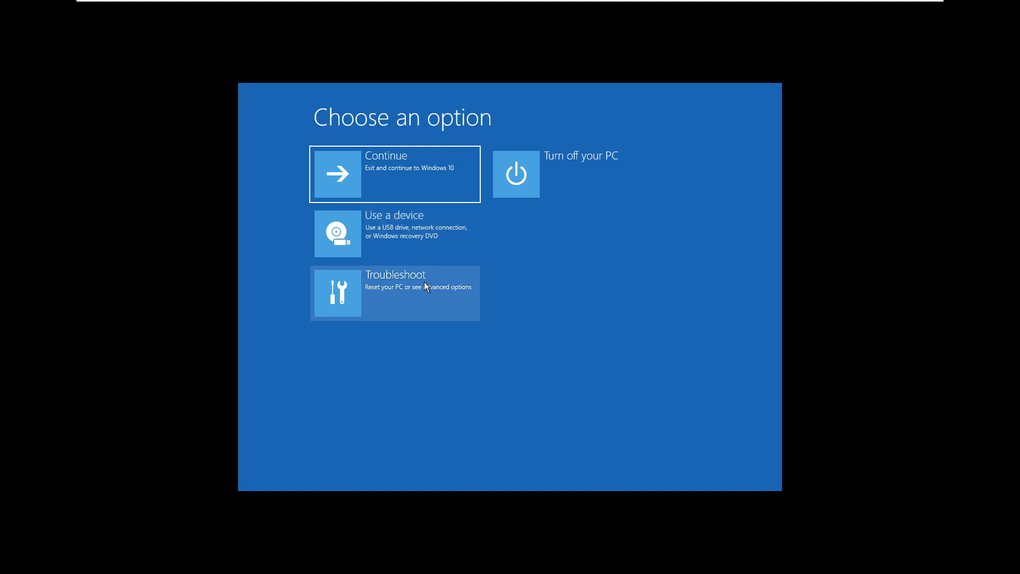
pyautogui.click(394, 293)
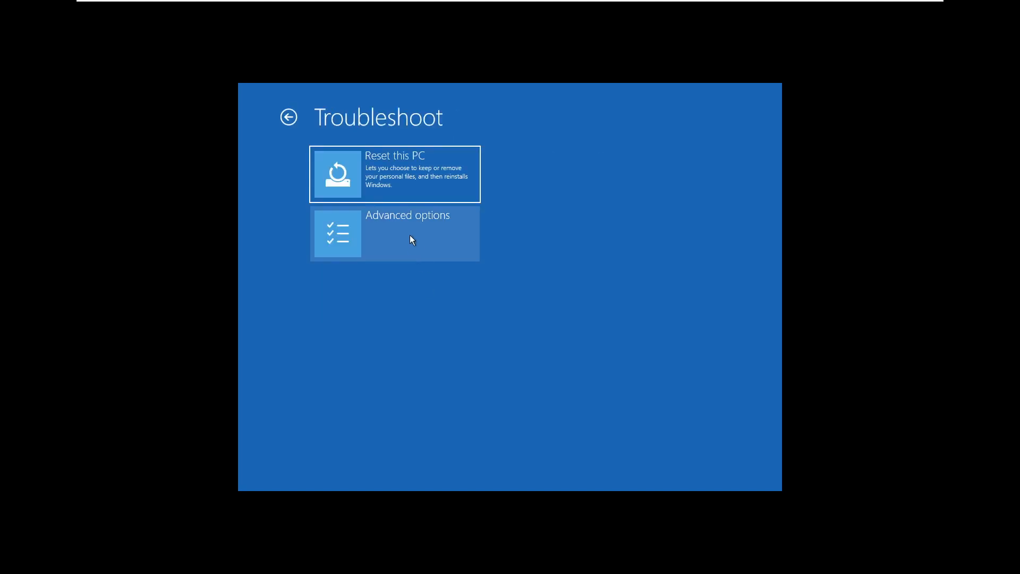
pyautogui.click(394, 233)
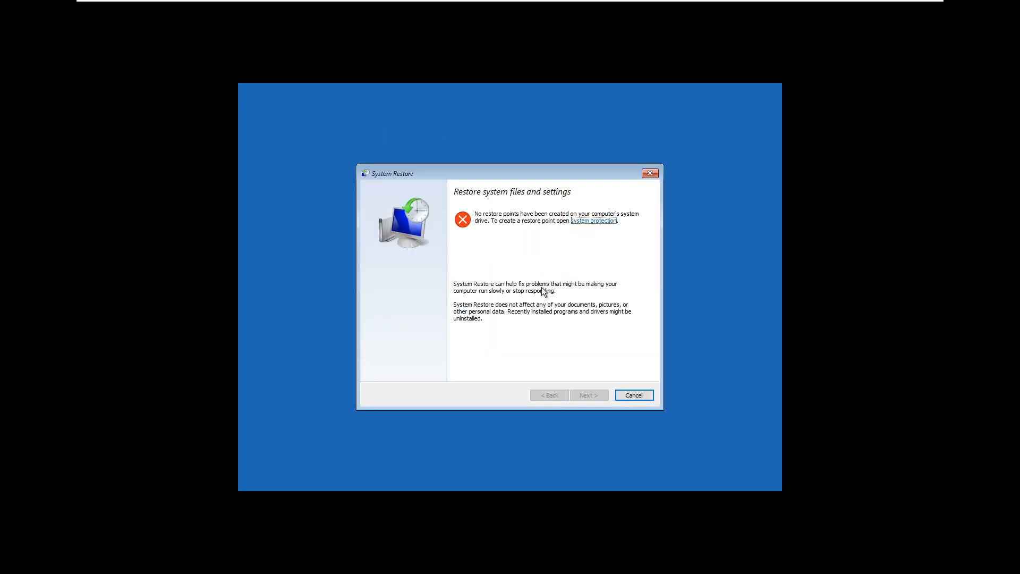
pyautogui.click(633, 394)
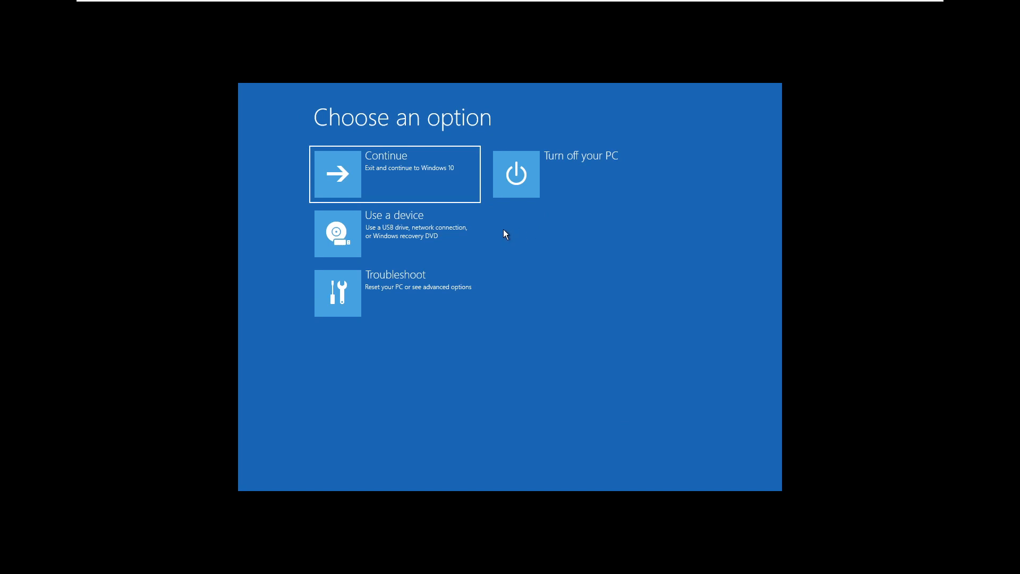
pyautogui.moveTo(527, 171)
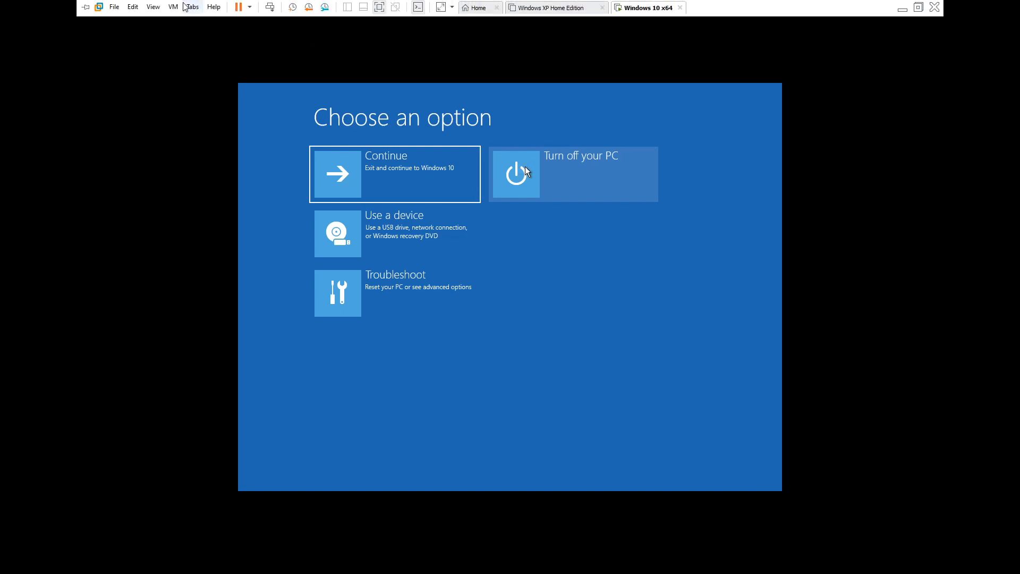
# Turn off the Windows 10 VM and dismiss the Removable Devices hint.
pyautogui.click(172, 6)
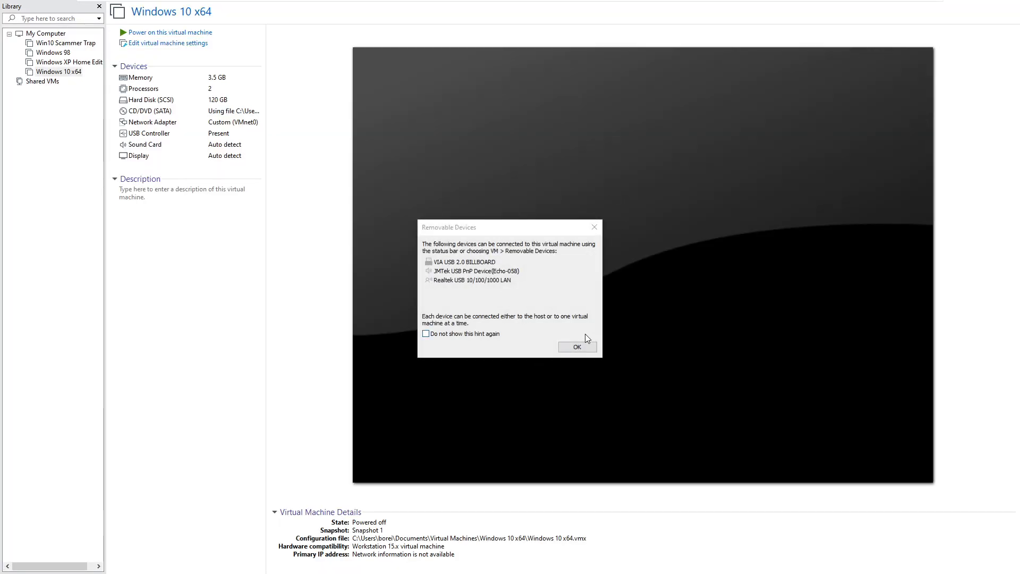
pyautogui.click(576, 347)
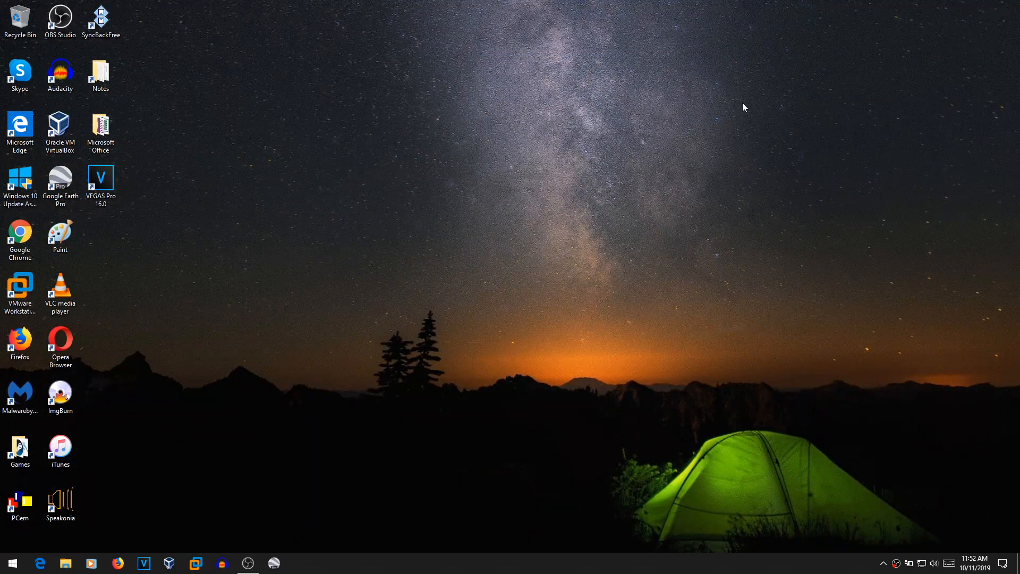
pyautogui.moveTo(754, 117)
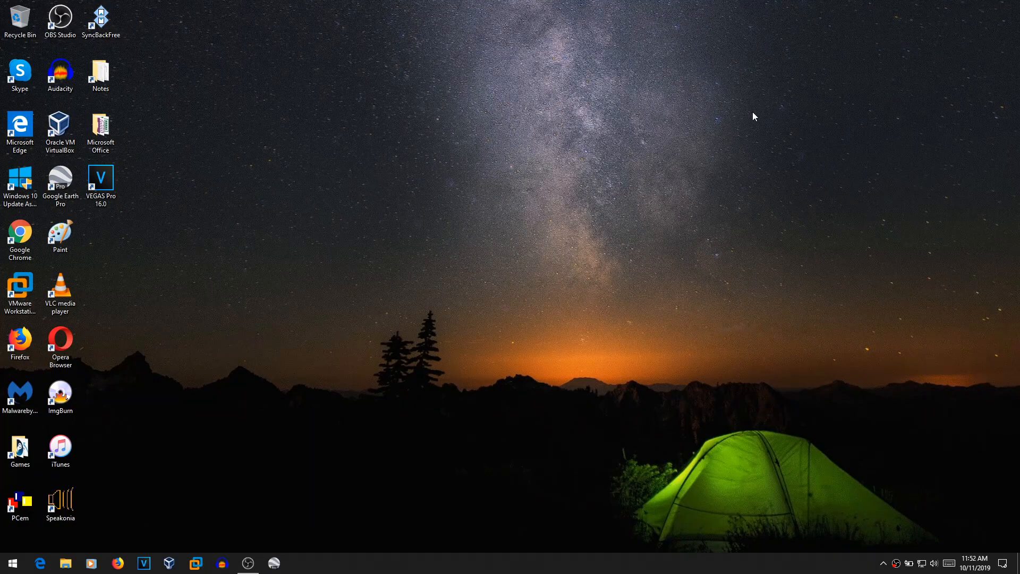
pyautogui.moveTo(739, 123)
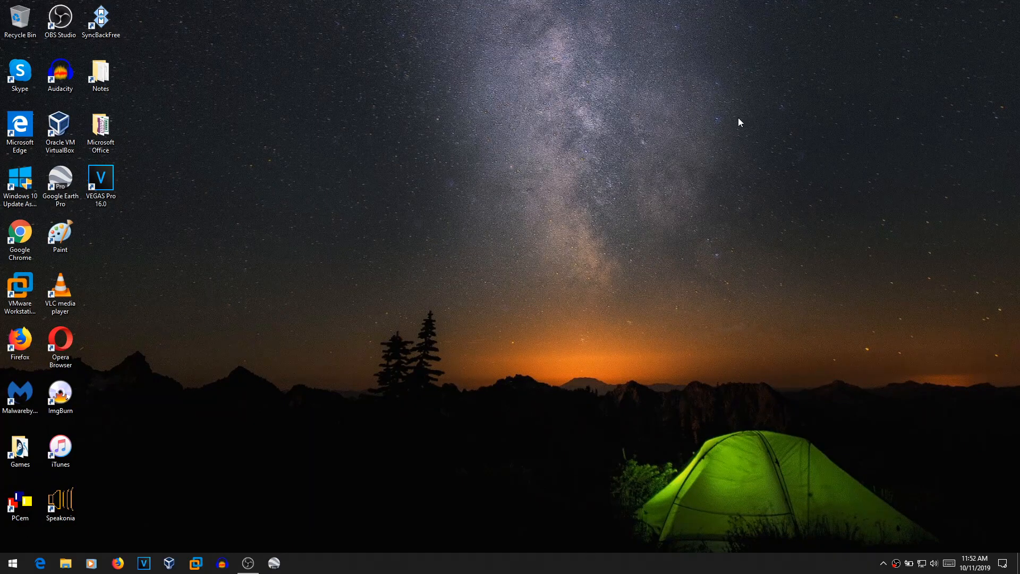
pyautogui.moveTo(649, 183)
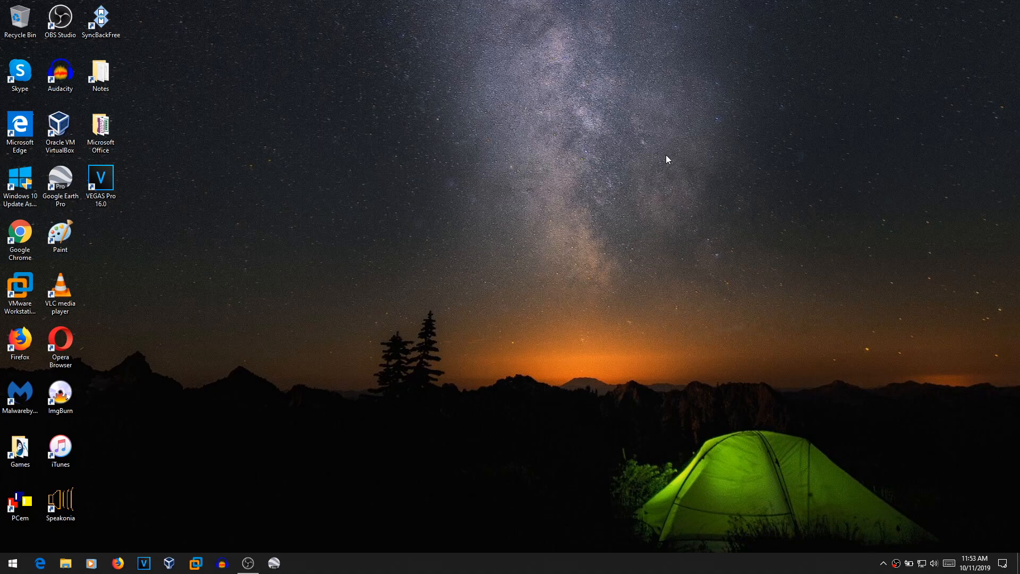
pyautogui.moveTo(575, 188)
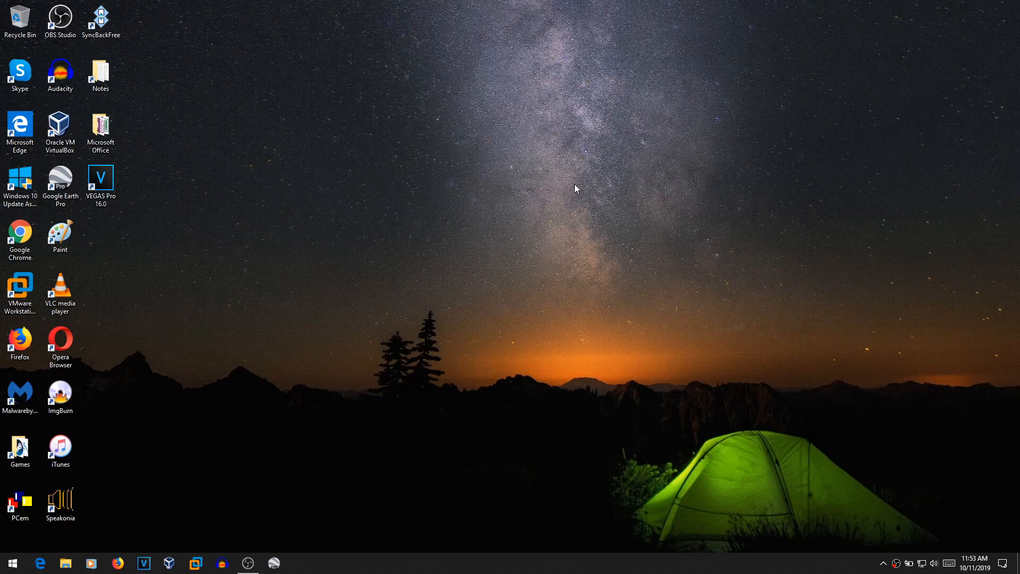
pyautogui.moveTo(519, 243)
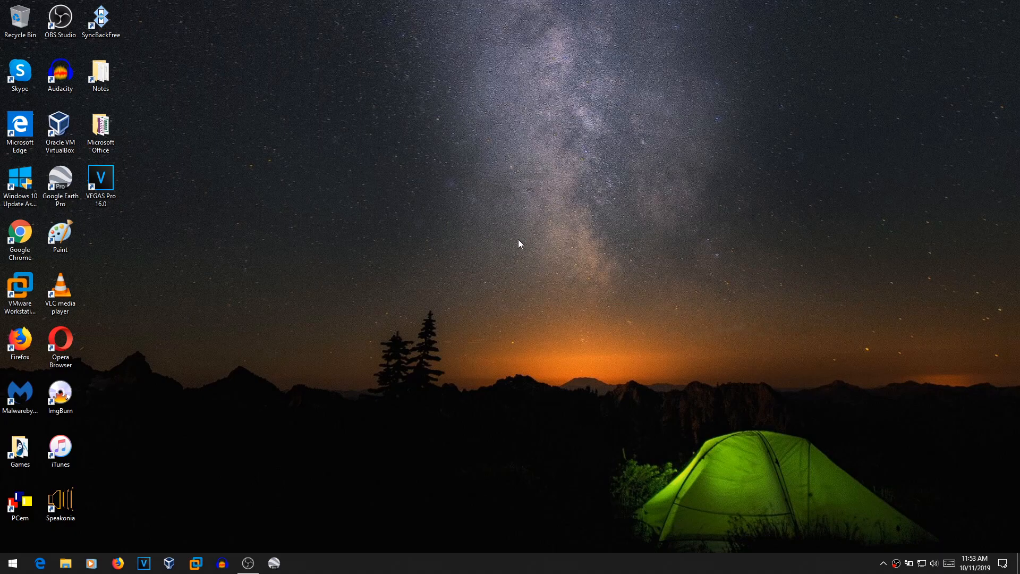
pyautogui.moveTo(520, 246)
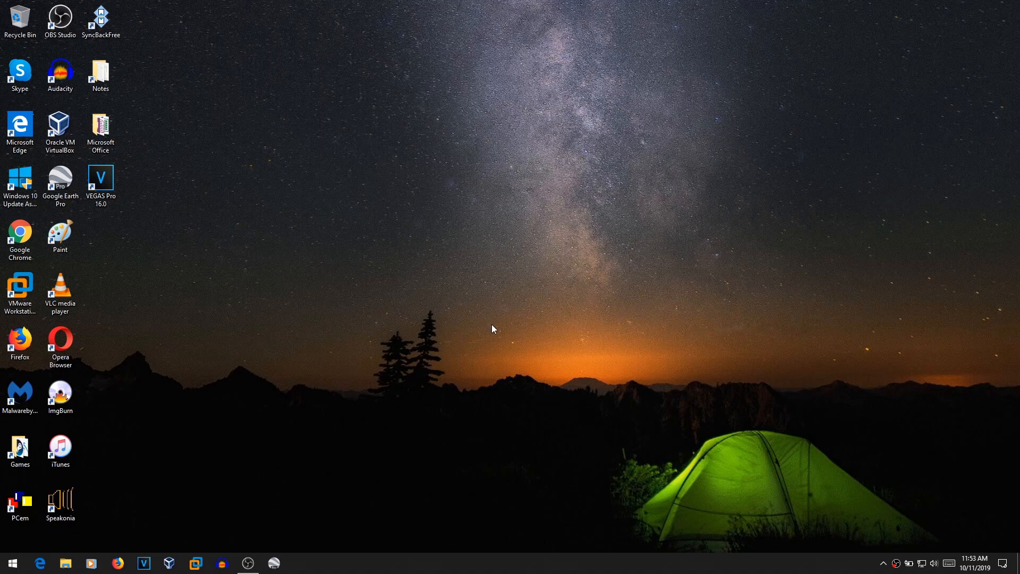
pyautogui.moveTo(648, 176)
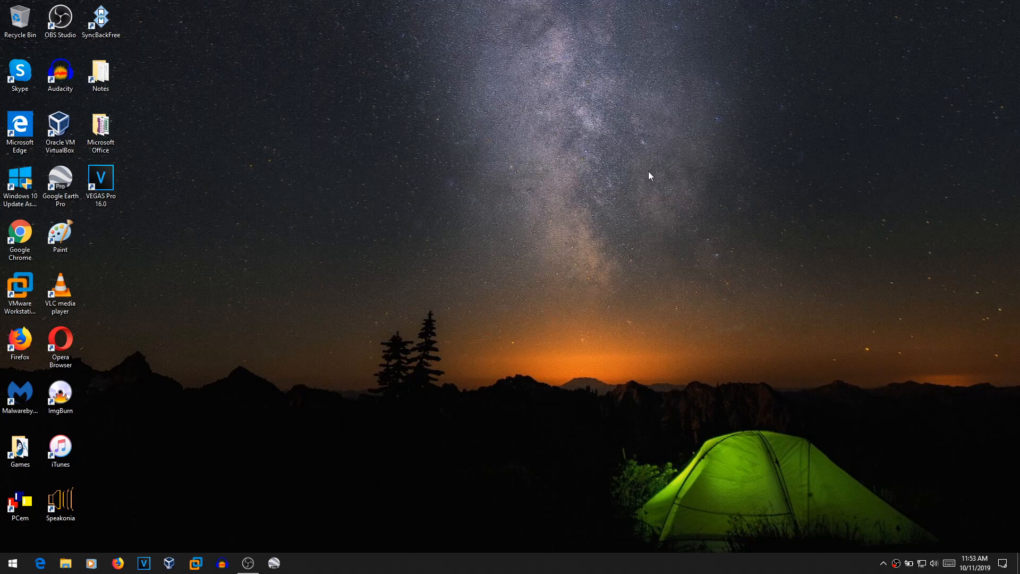